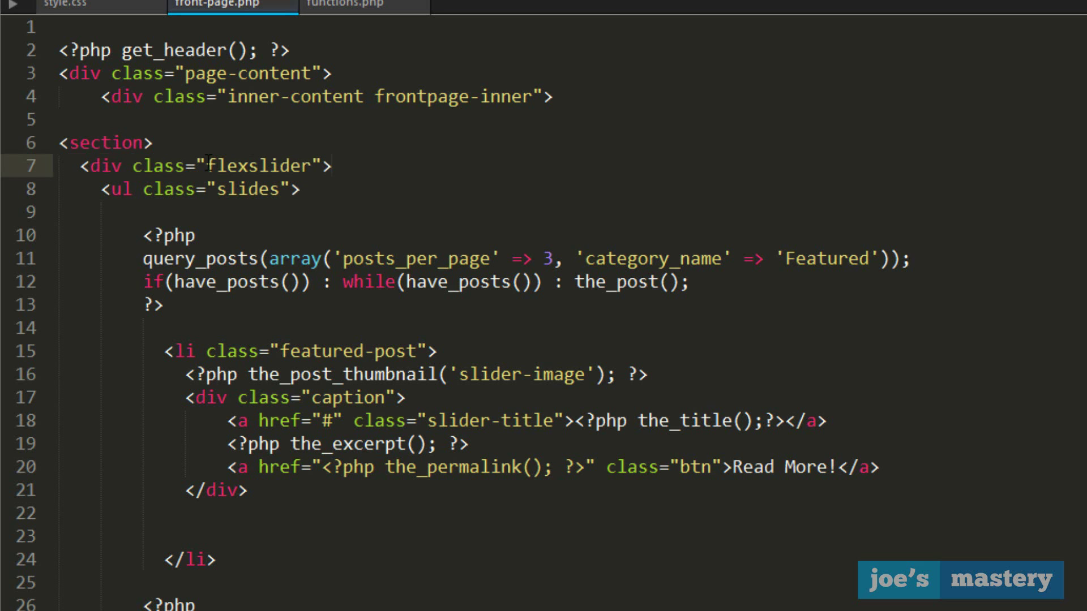
# Step: Review style.css, flexslider.css, and the query_posts arguments and caption markup in front-page.php
pyautogui.click(232, 4)
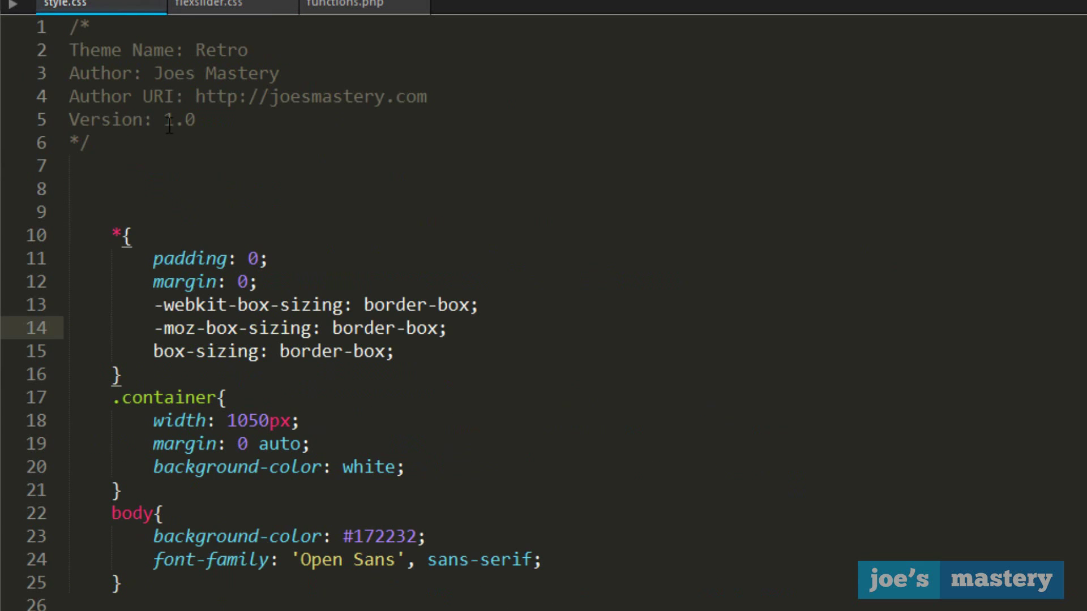
pyautogui.click(233, 4)
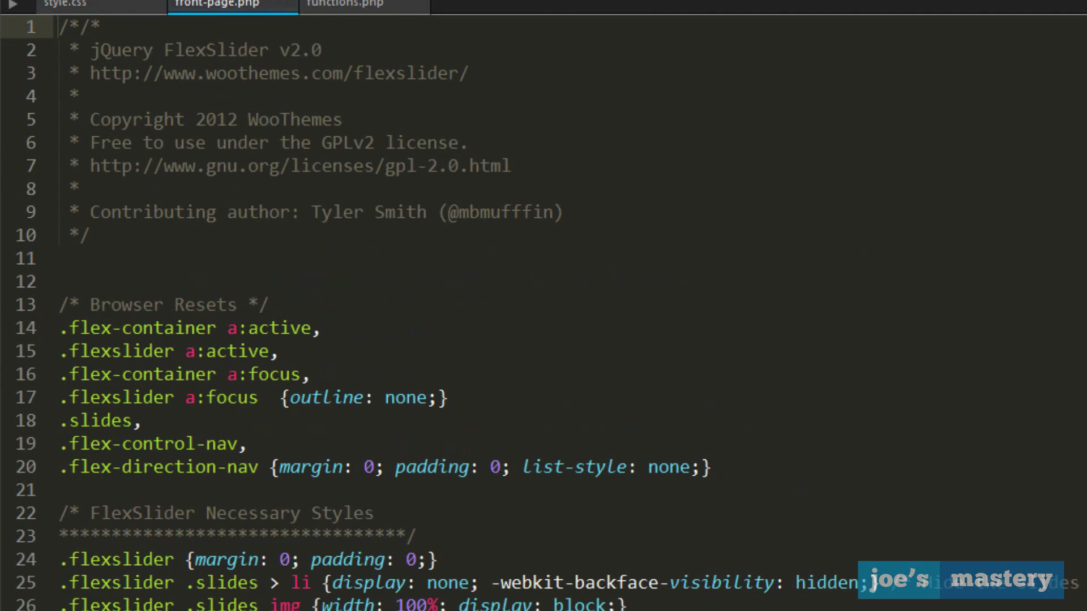
pyautogui.click(232, 4)
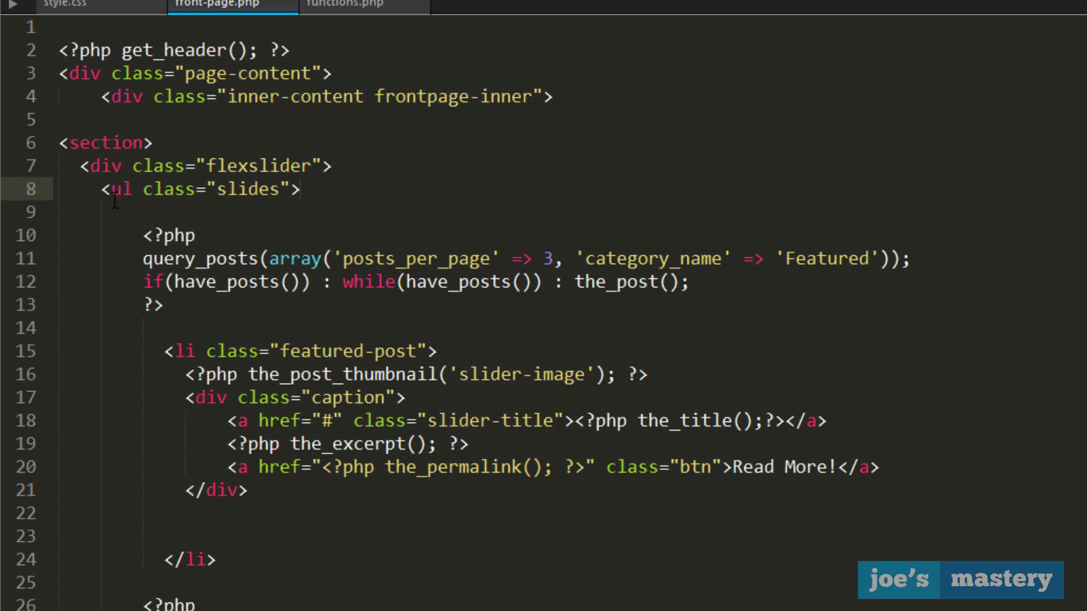
pyautogui.moveTo(363, 219)
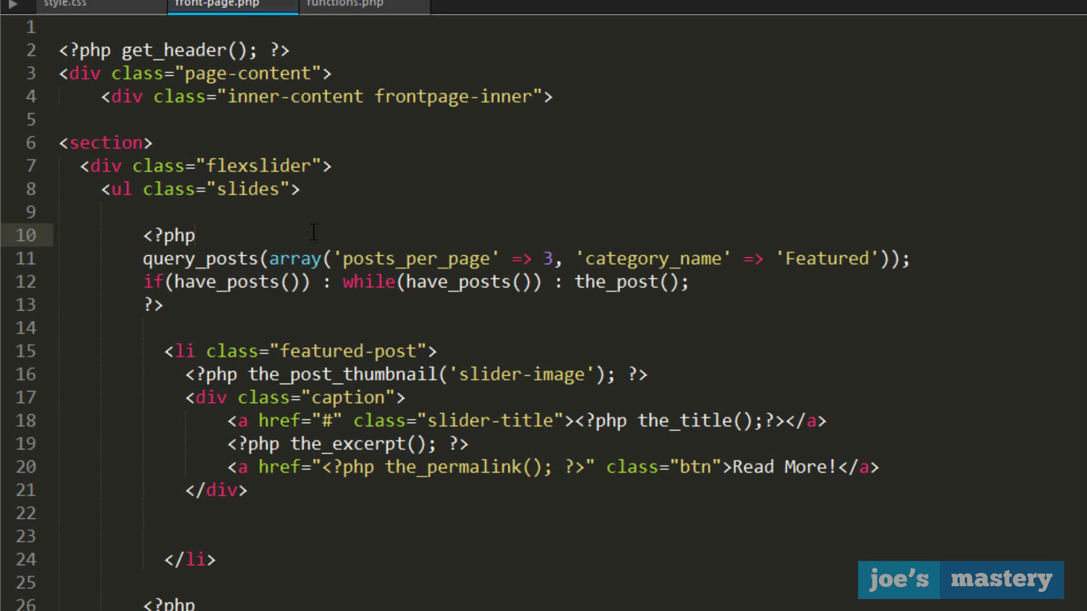
pyautogui.moveTo(137, 267)
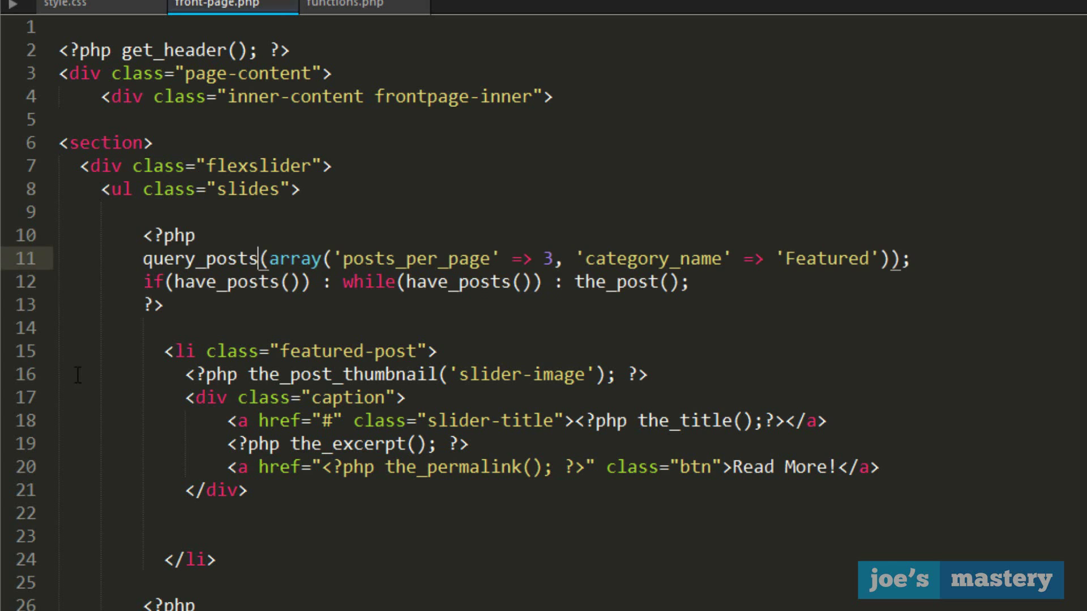
pyautogui.doubleClick(194, 259)
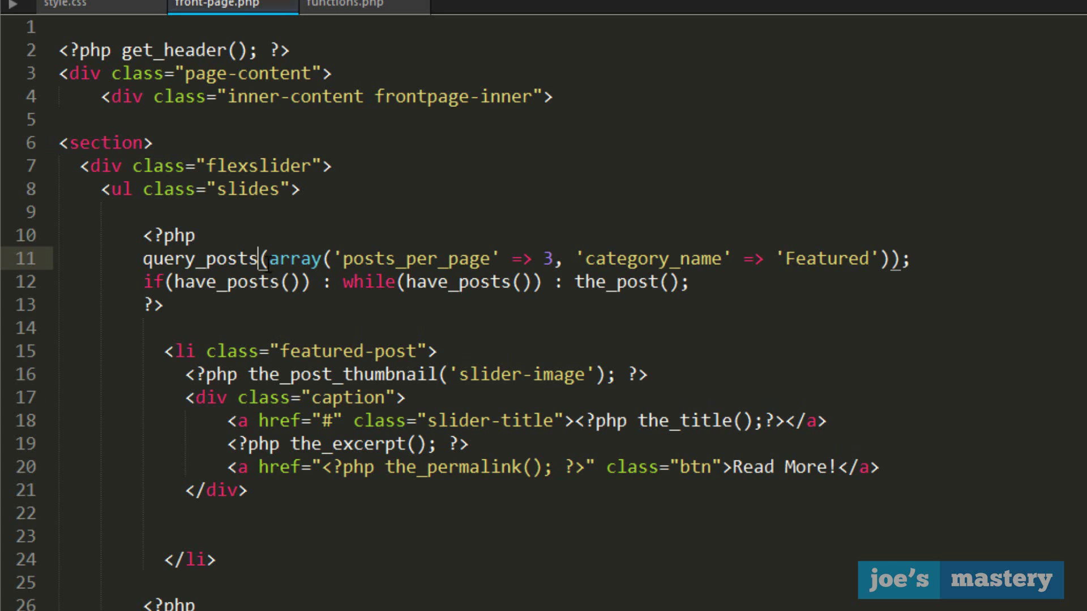
pyautogui.moveTo(271, 258); pyautogui.dragTo(894, 258)
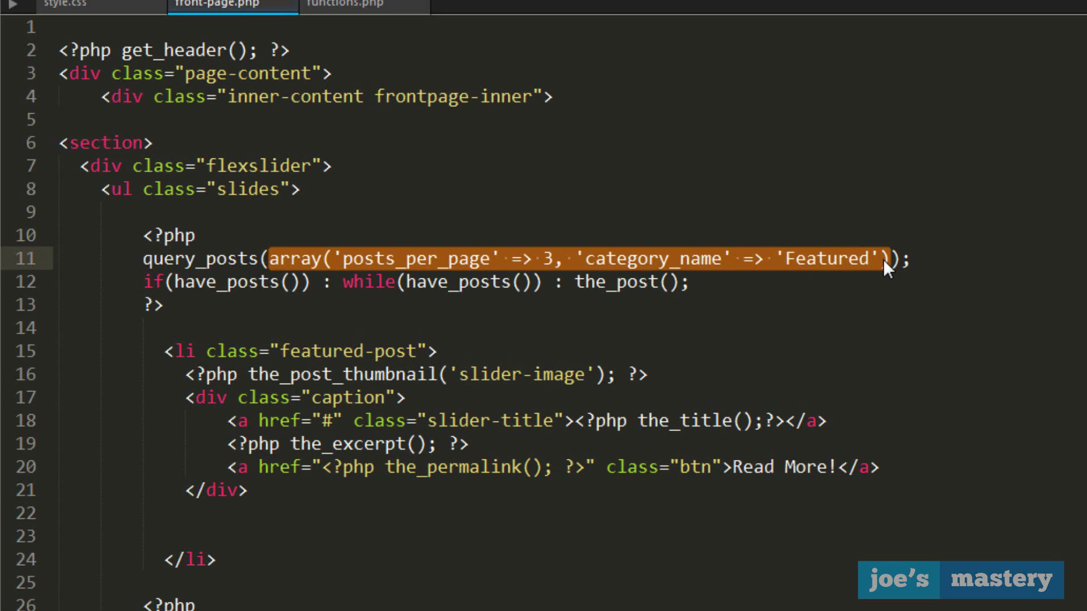
pyautogui.click(284, 259)
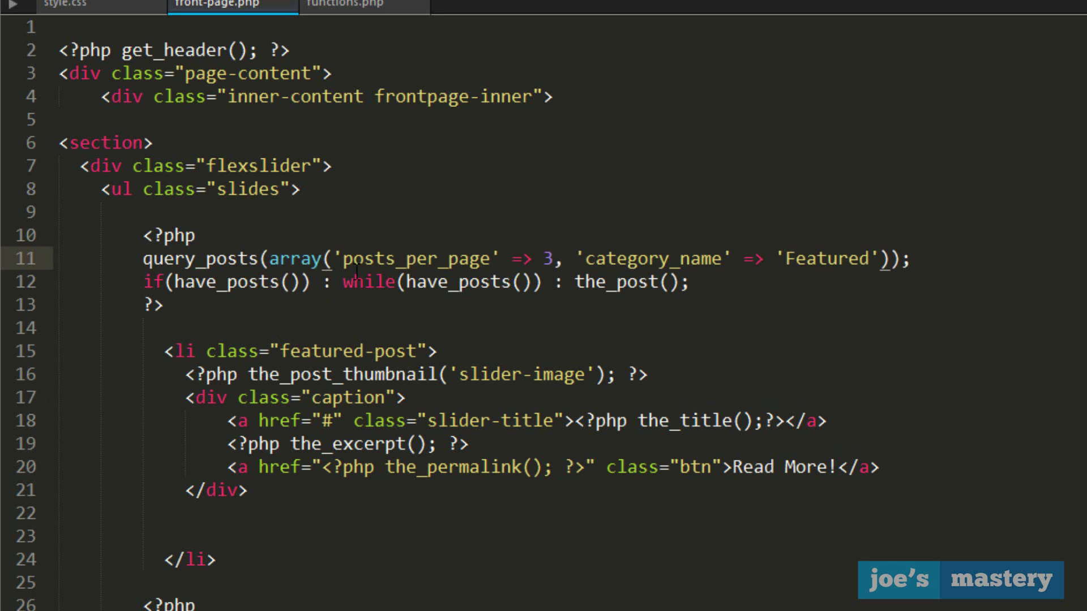
pyautogui.doubleClick(408, 259)
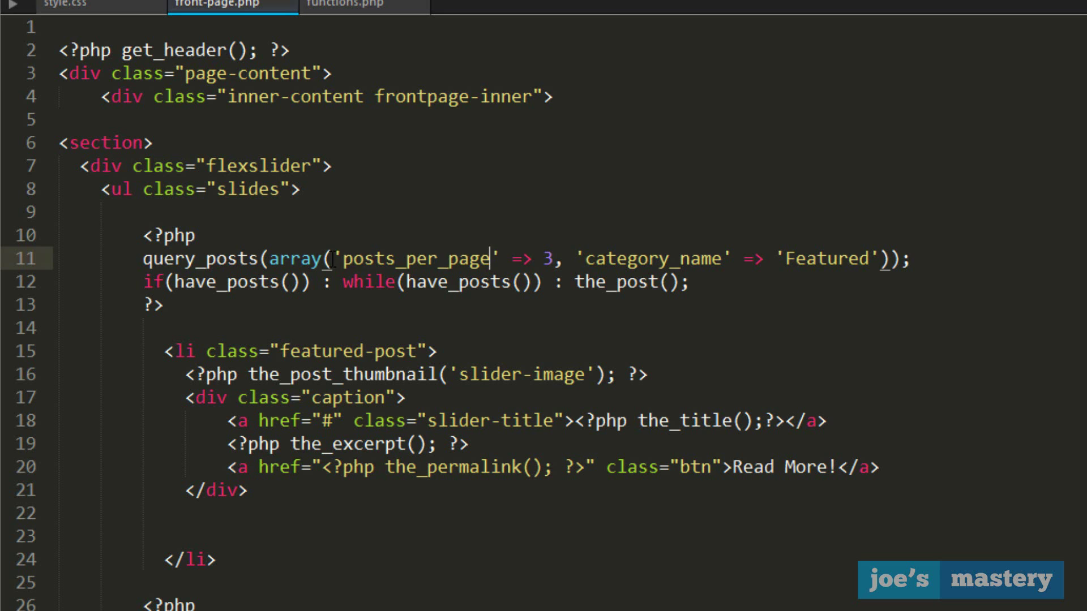
pyautogui.doubleClick(414, 258)
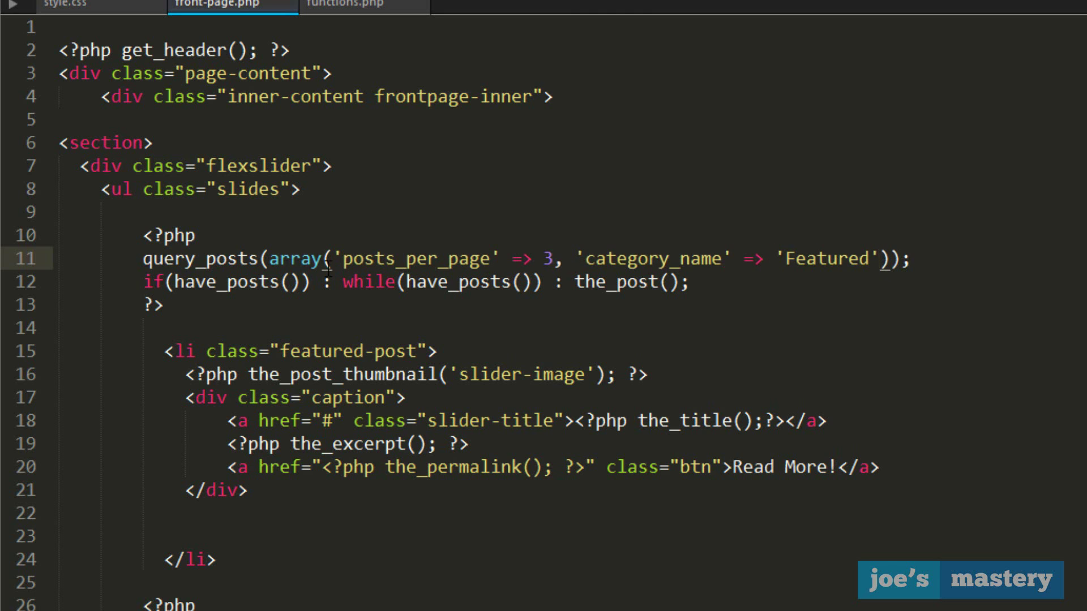
pyautogui.click(548, 258)
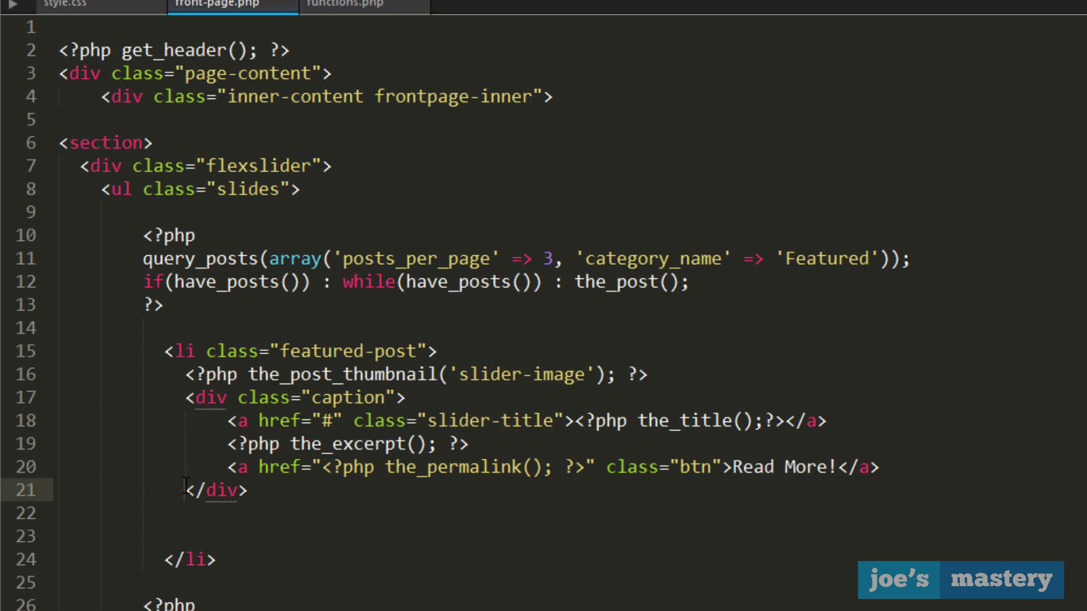
pyautogui.scroll(-3)
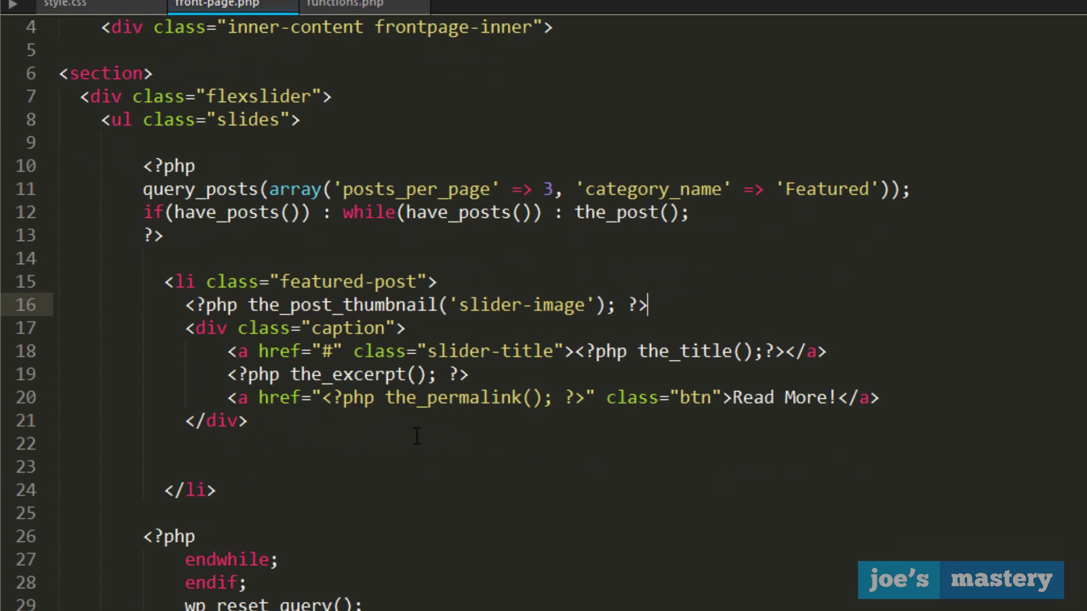
pyautogui.doubleClick(516, 305)
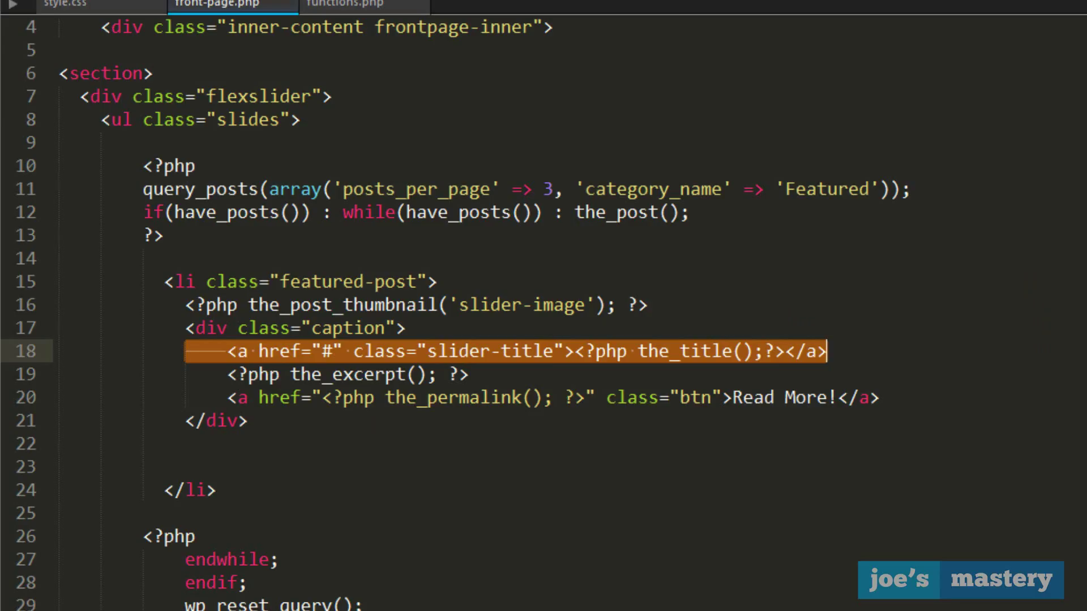
# Step: Copy <?php the_permalink(); ?> from the Read More link over the slider title's # href
pyautogui.click(249, 397)
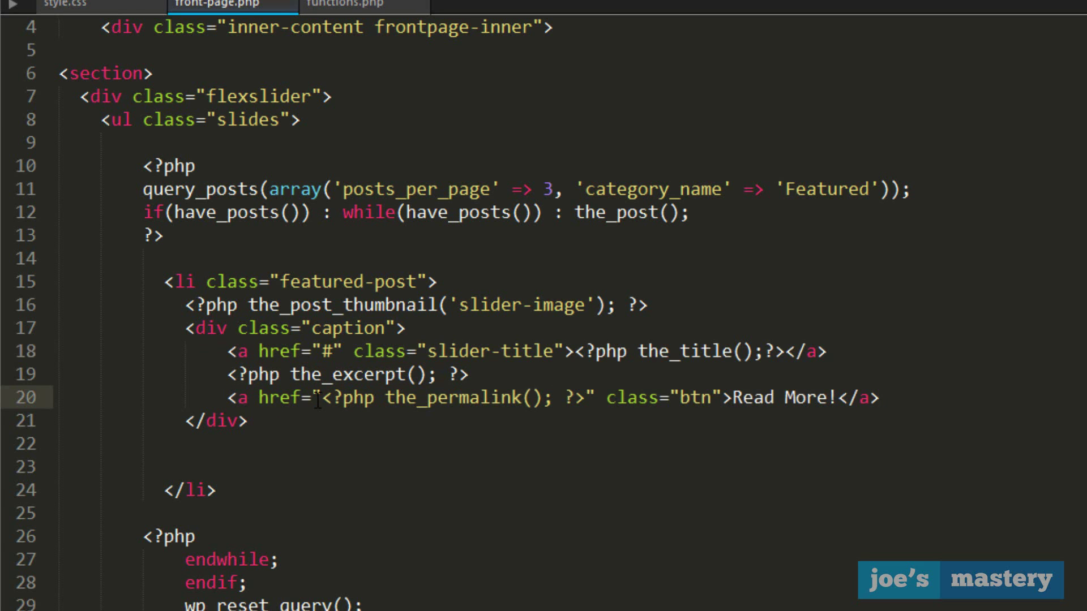
pyautogui.moveTo(318, 397); pyautogui.dragTo(582, 397)
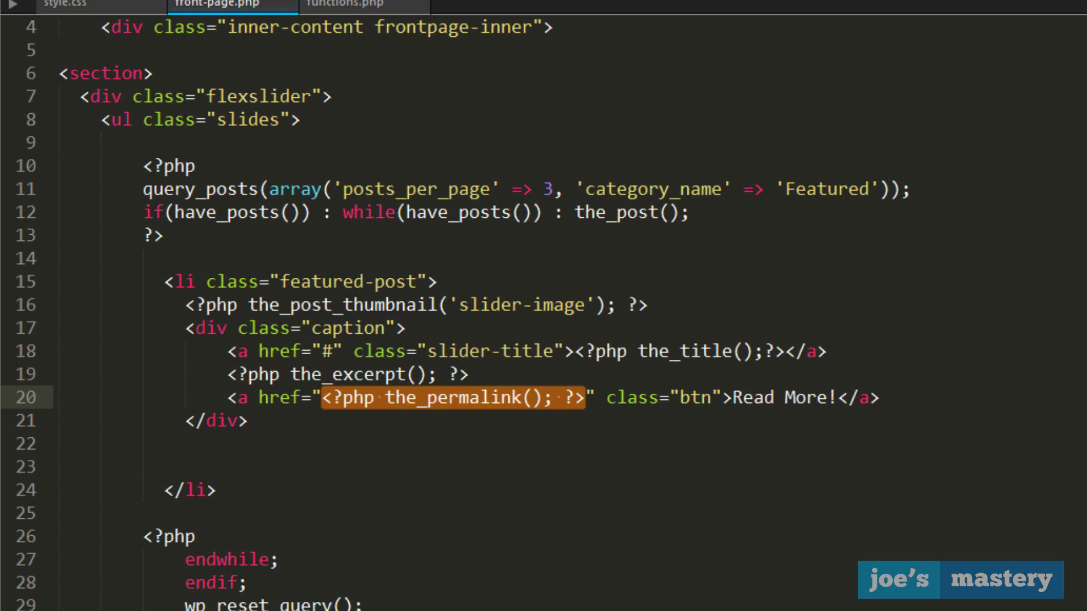
pyautogui.click(334, 351)
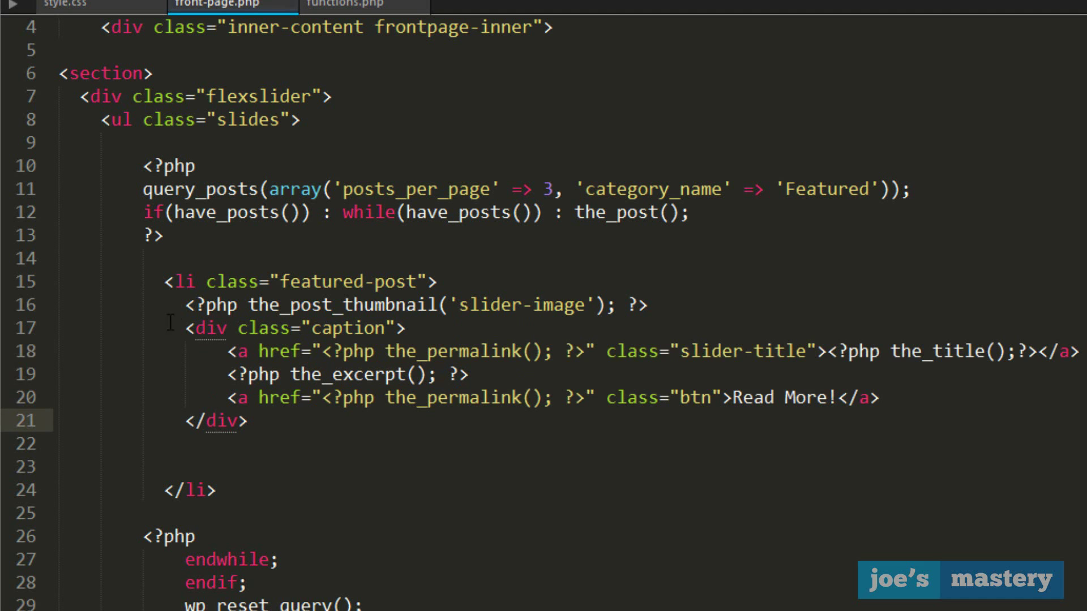
pyautogui.scroll(-3)
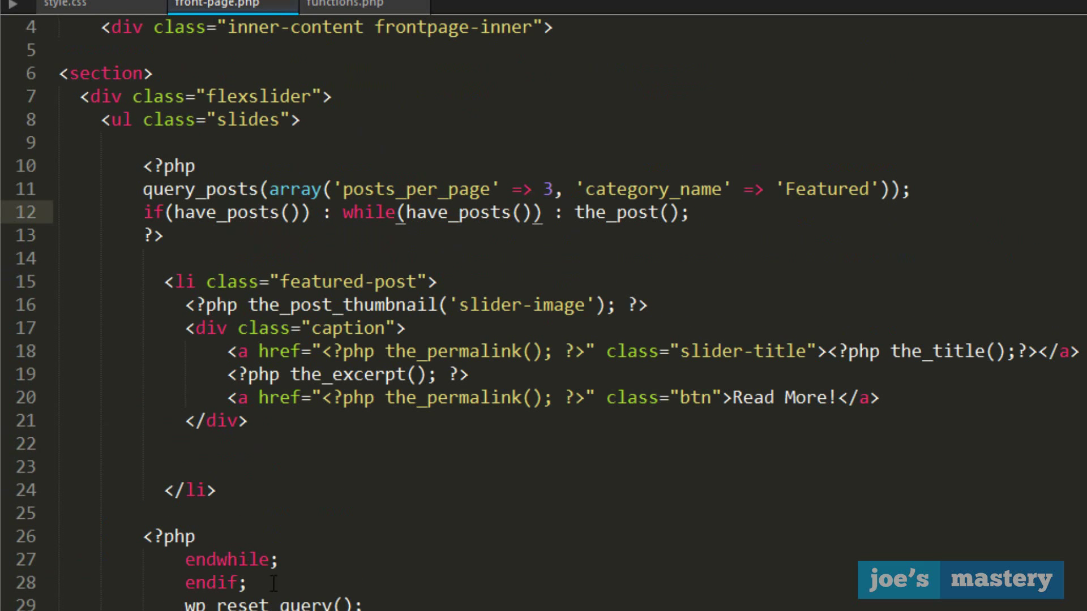
pyautogui.doubleClick(208, 212)
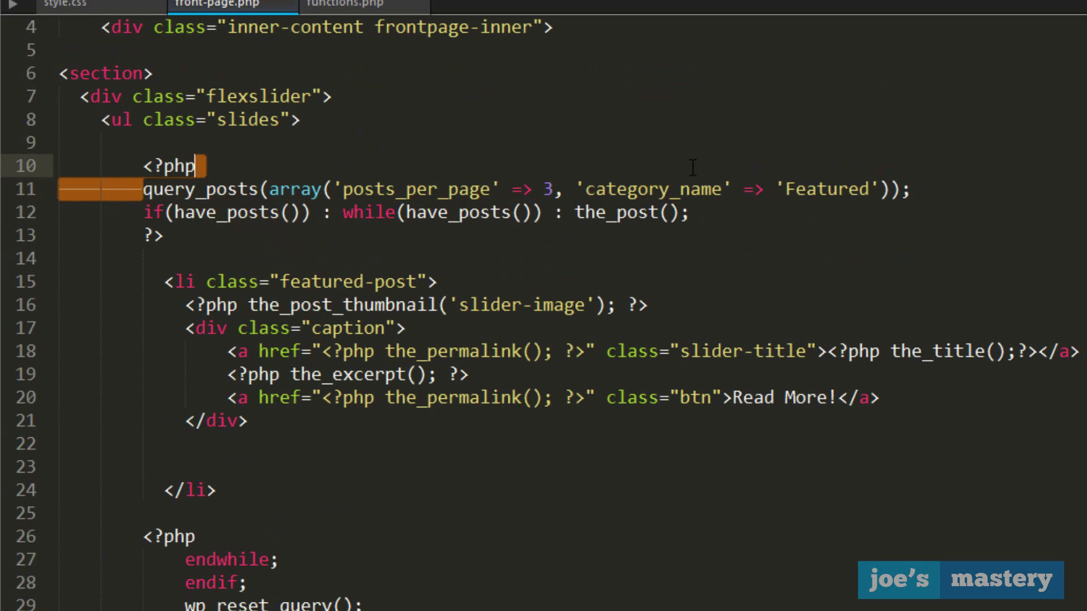
pyautogui.scroll(-3)
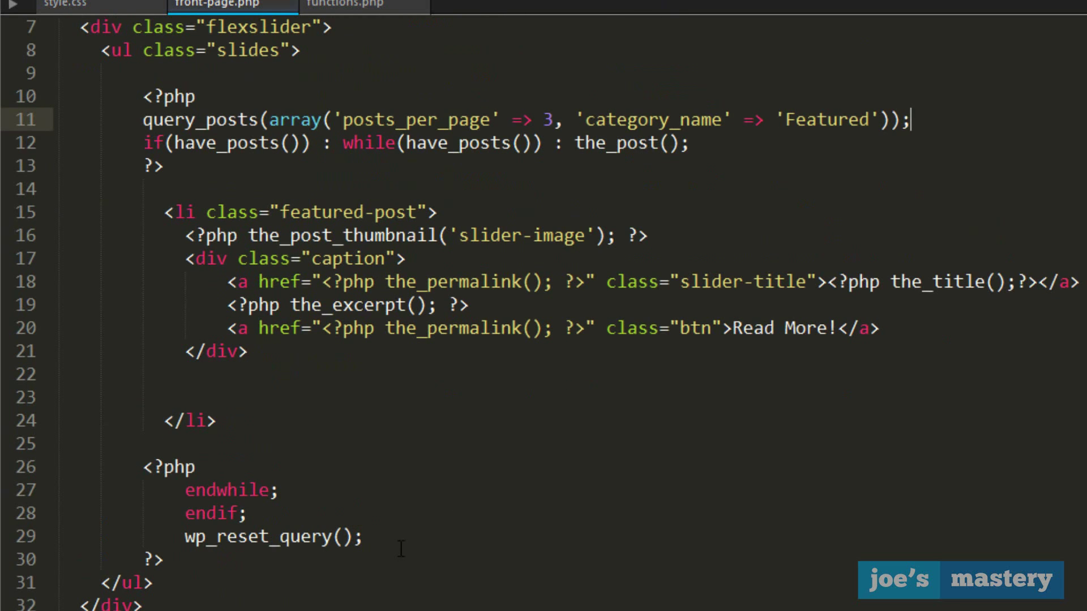
pyautogui.scroll(-3)
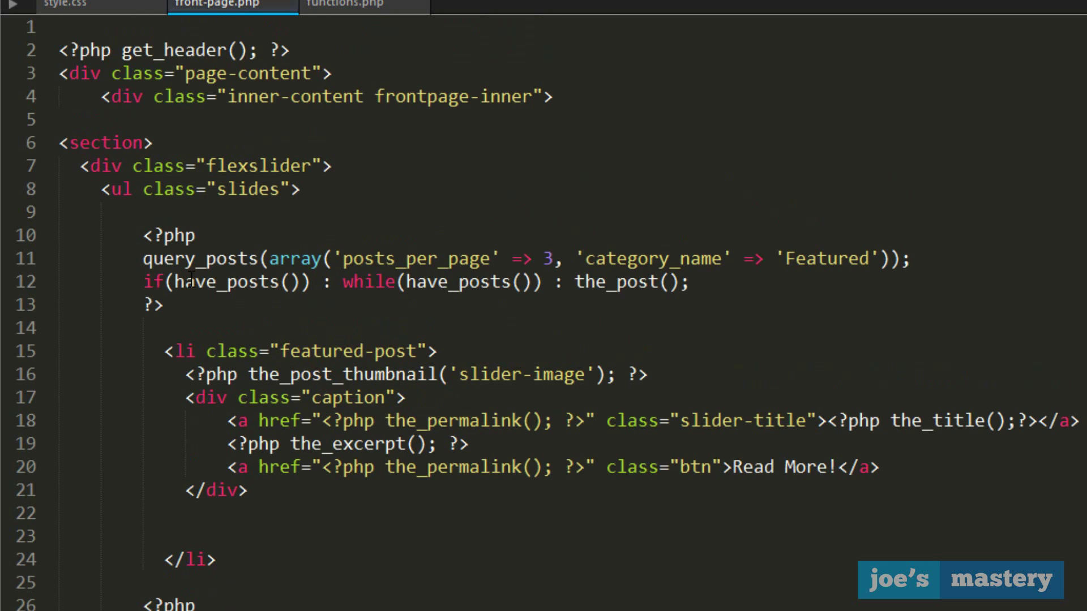
pyautogui.moveTo(66, 4)
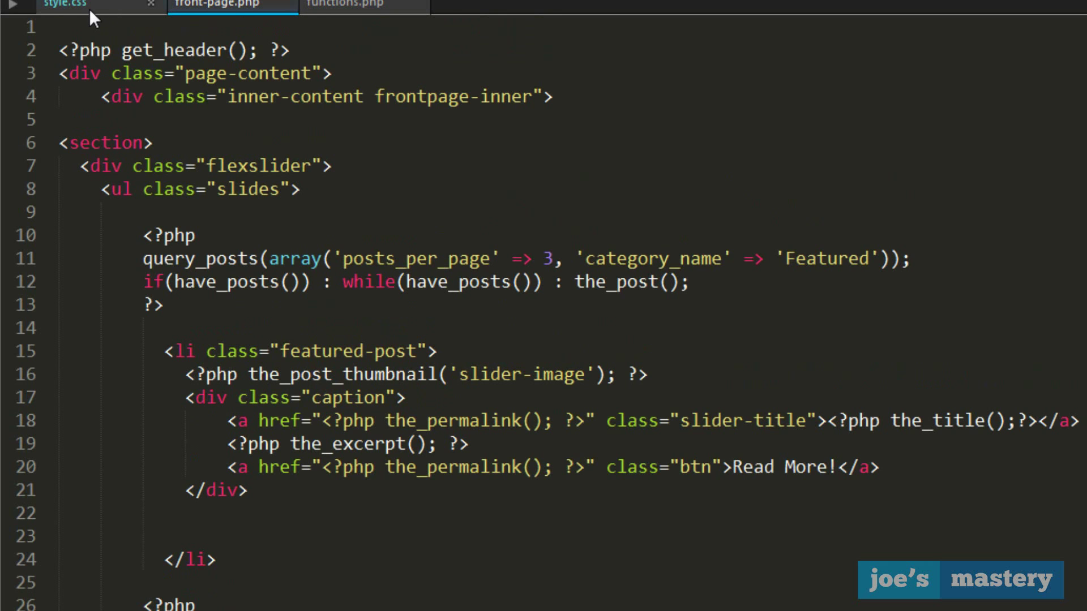
# Step: Compare the featured-post rule in style.css with the Read More link markup in front-page.php
pyautogui.click(66, 4)
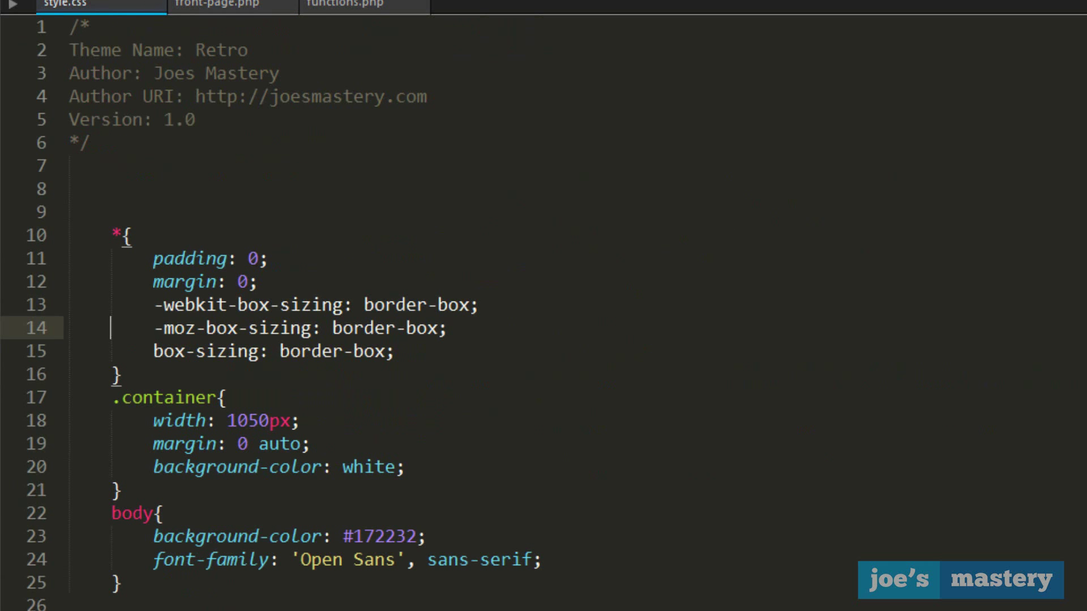
pyautogui.scroll(-3)
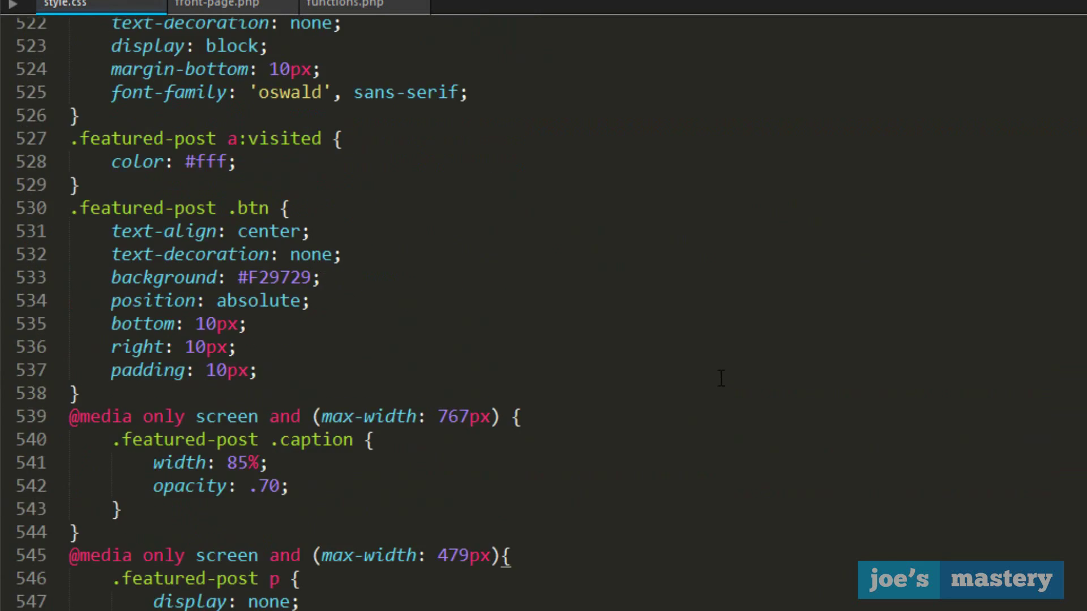
pyautogui.scroll(3)
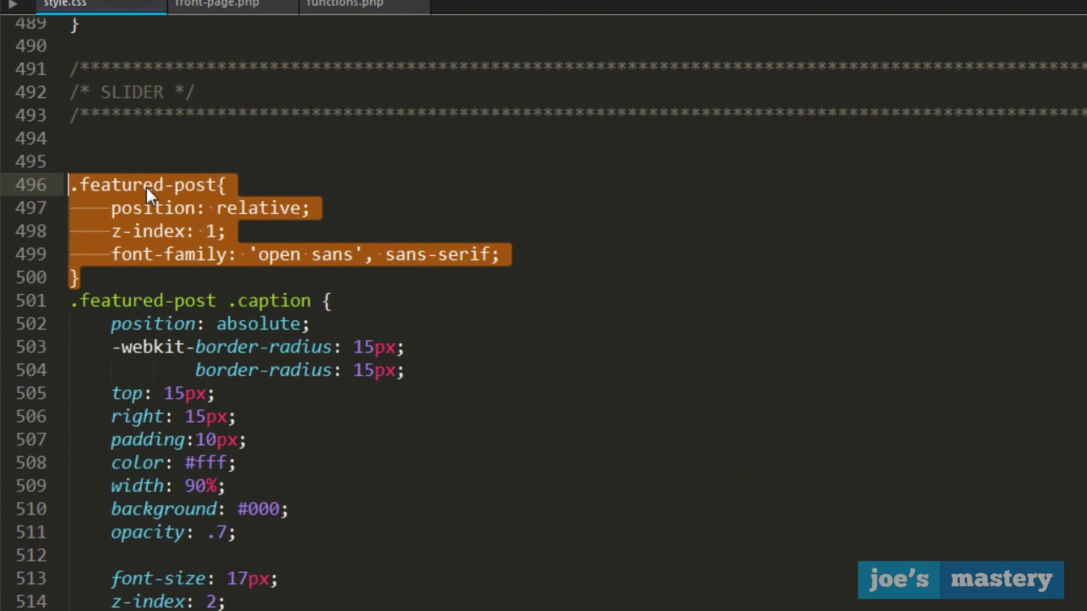
pyautogui.click(217, 5)
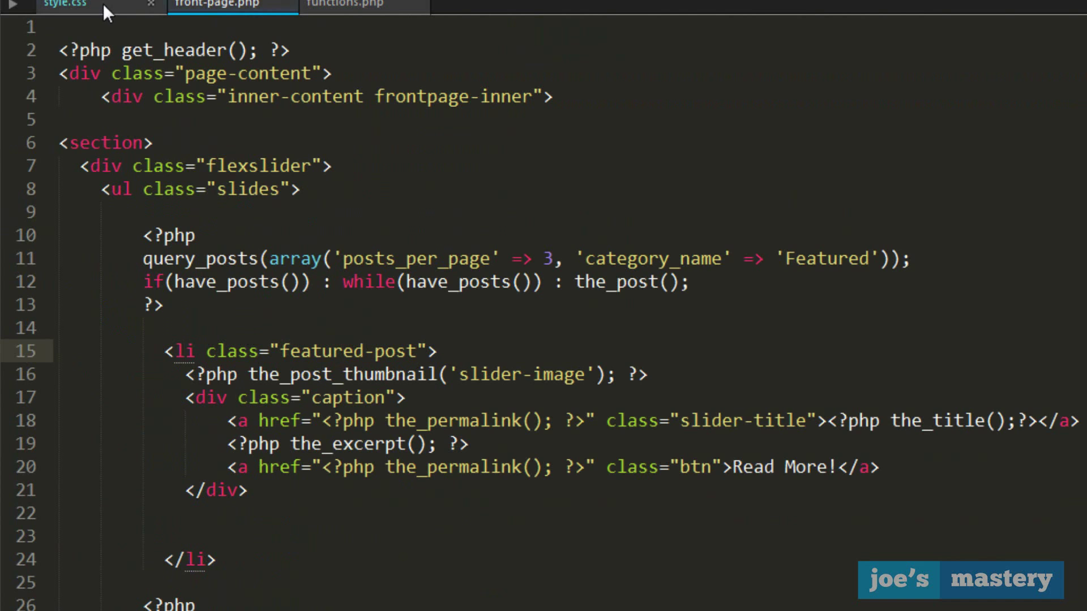
pyautogui.click(65, 3)
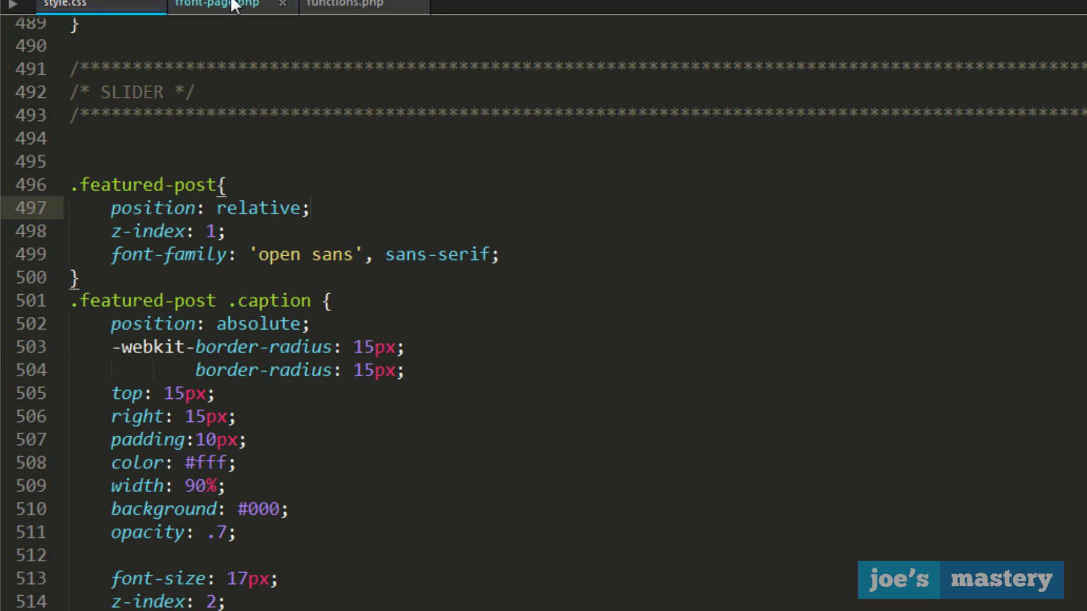
pyautogui.click(217, 4)
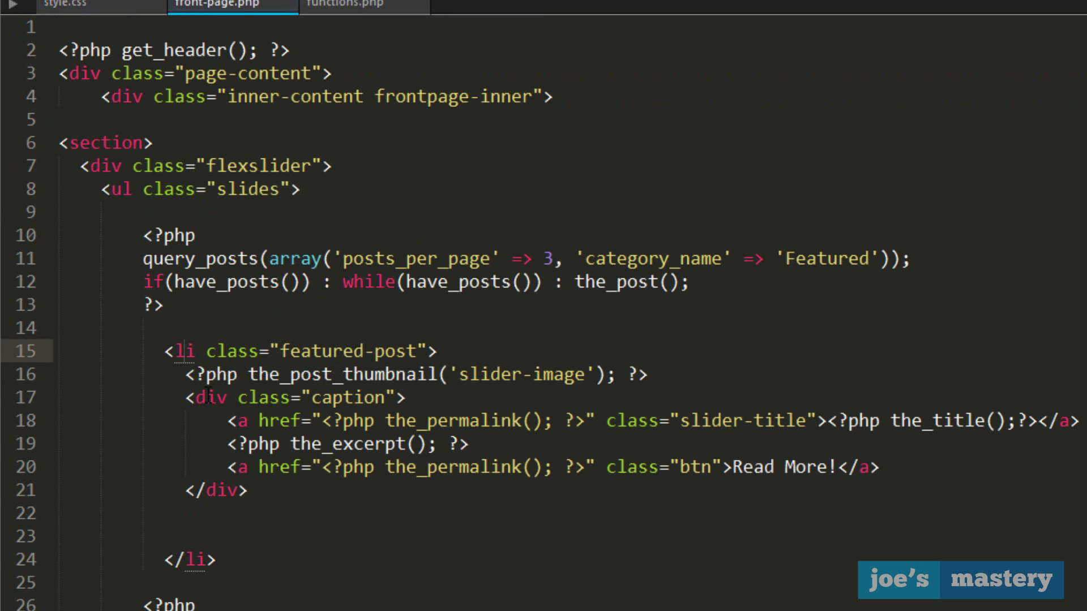
pyautogui.click(688, 466)
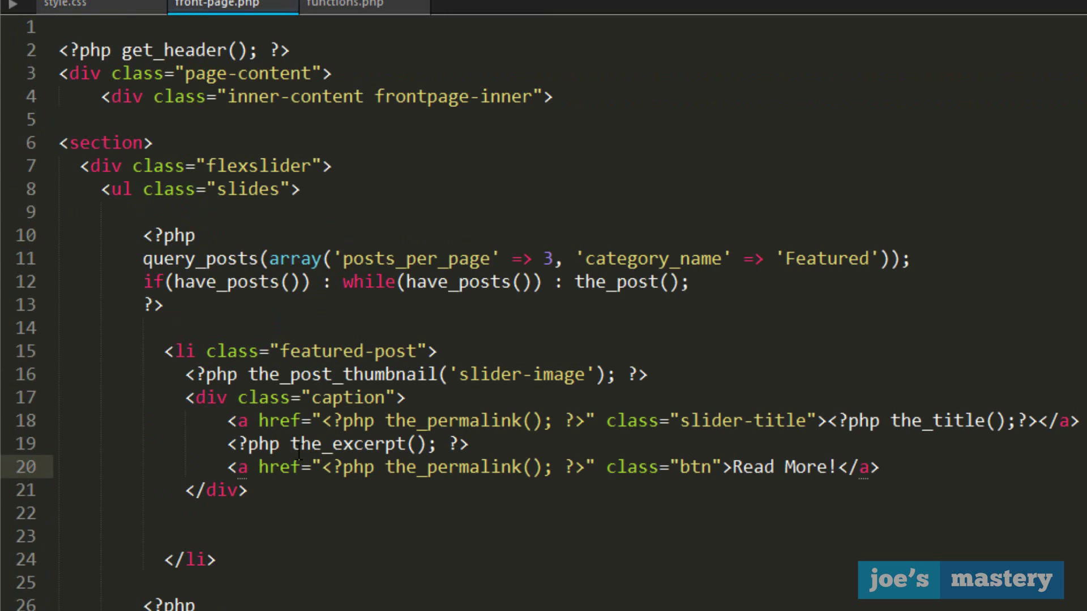
pyautogui.click(65, 4)
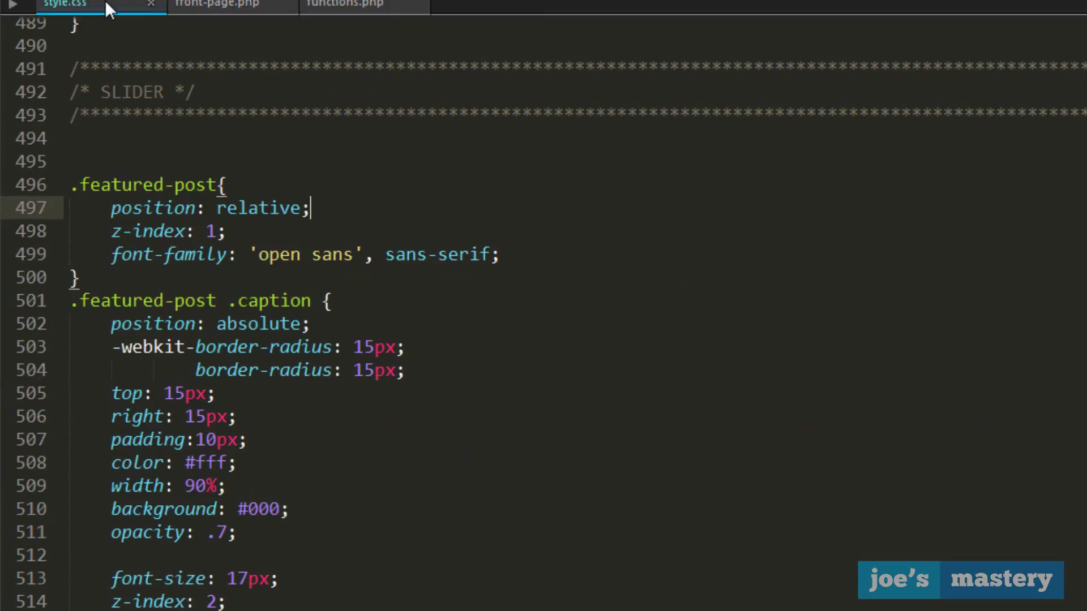
pyautogui.moveTo(65, 4)
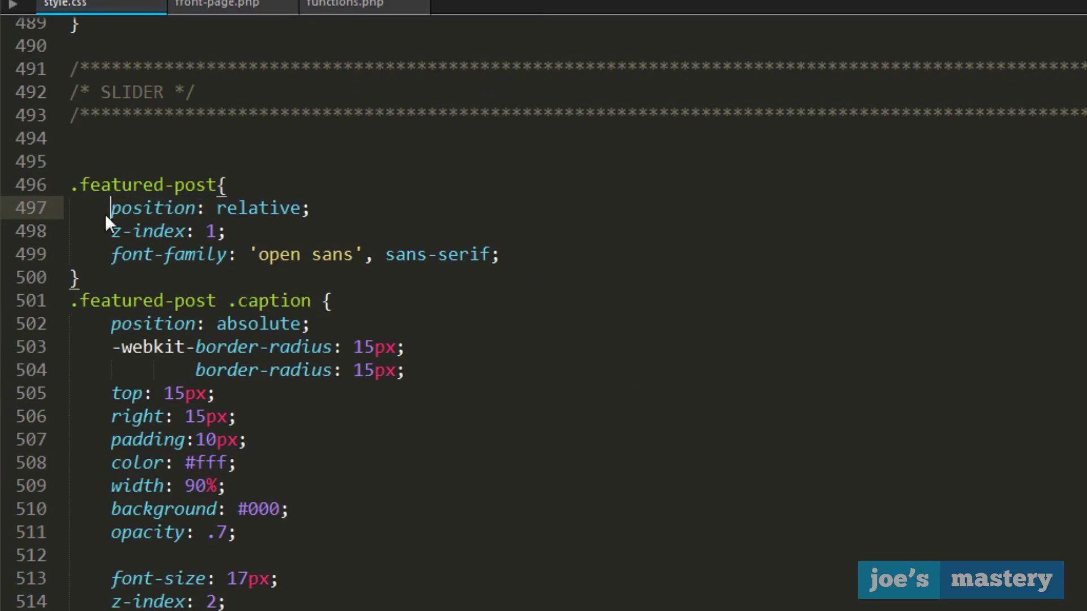
pyautogui.moveTo(96, 377)
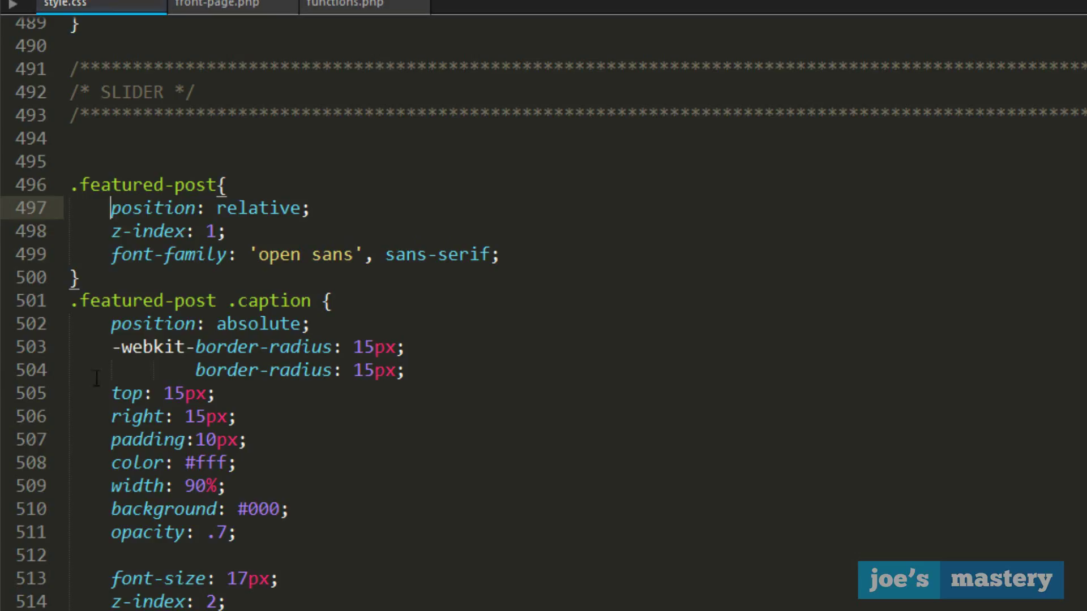
# Step: Walk through the .featured-post stacking order and font family declarations in style.css
pyautogui.click(111, 230)
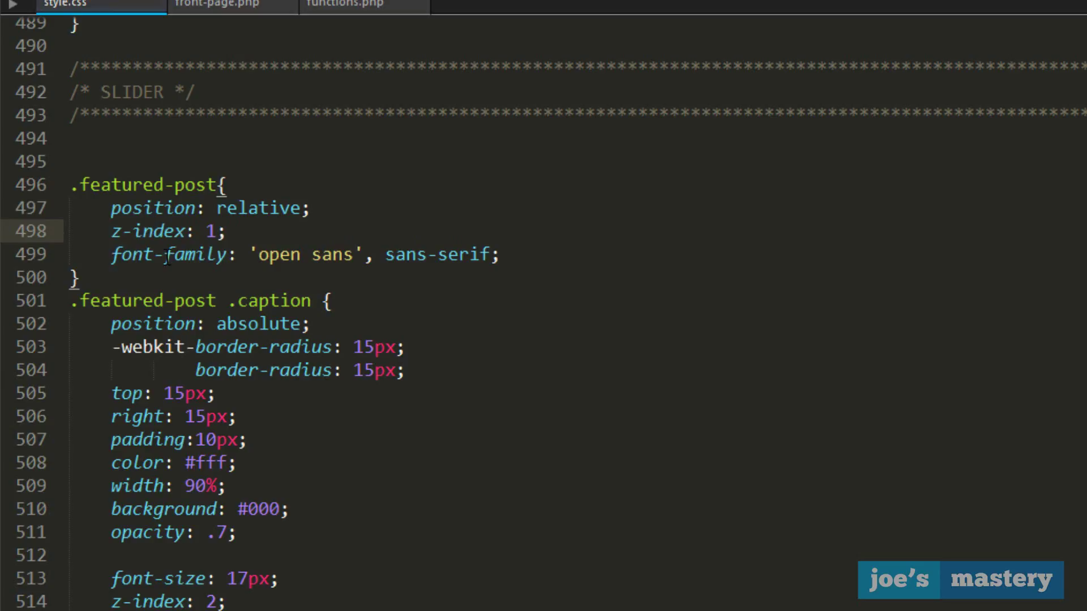
pyautogui.doubleClick(135, 254)
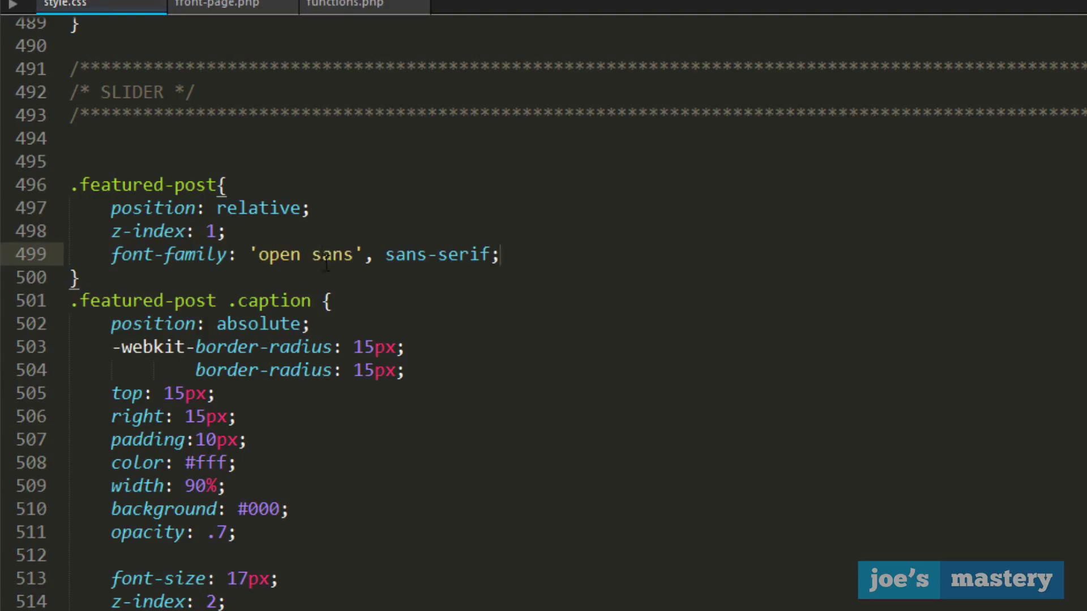
pyautogui.doubleClick(303, 254)
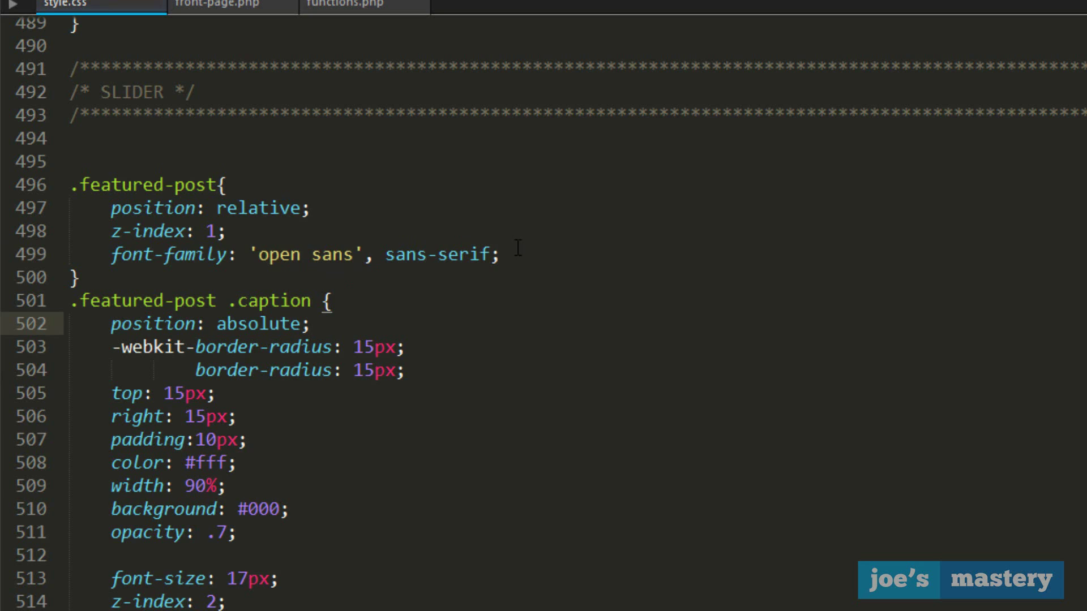
pyautogui.scroll(-3)
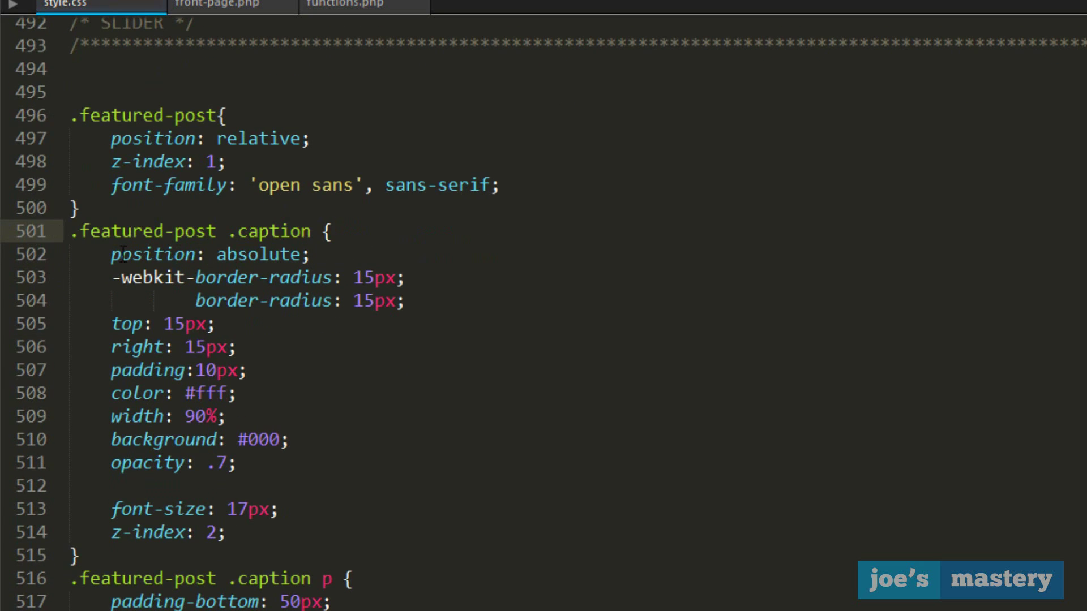
pyautogui.click(312, 254)
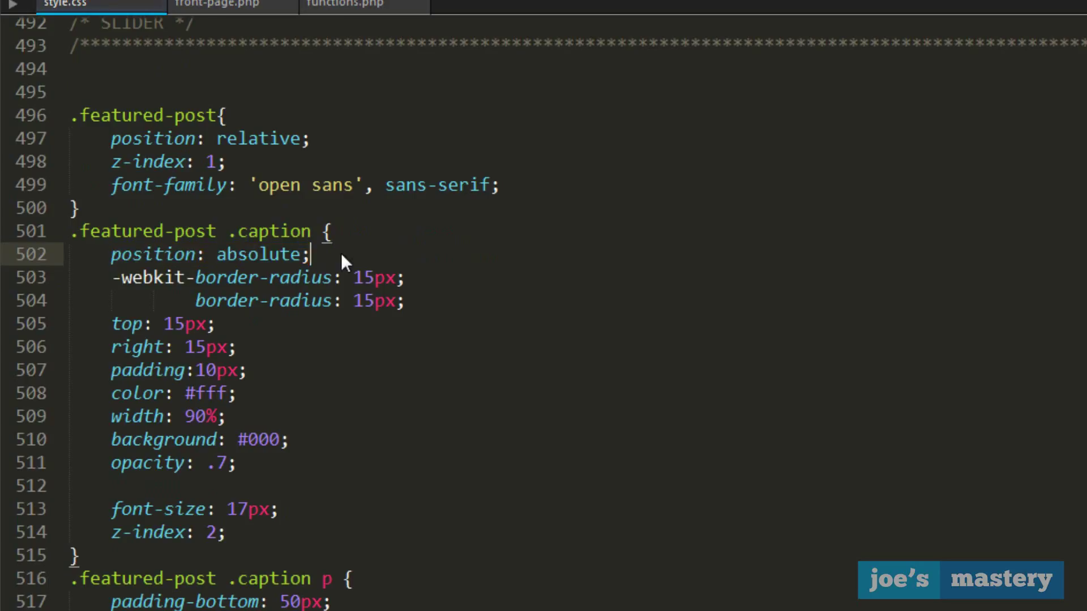
pyautogui.moveTo(421, 301)
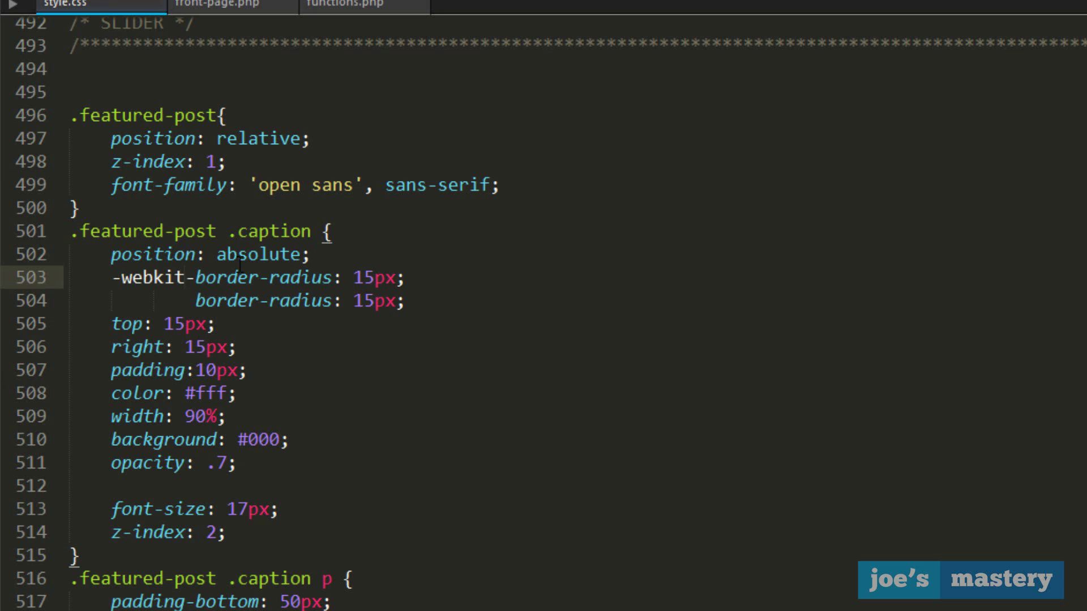
pyautogui.scroll(-3)
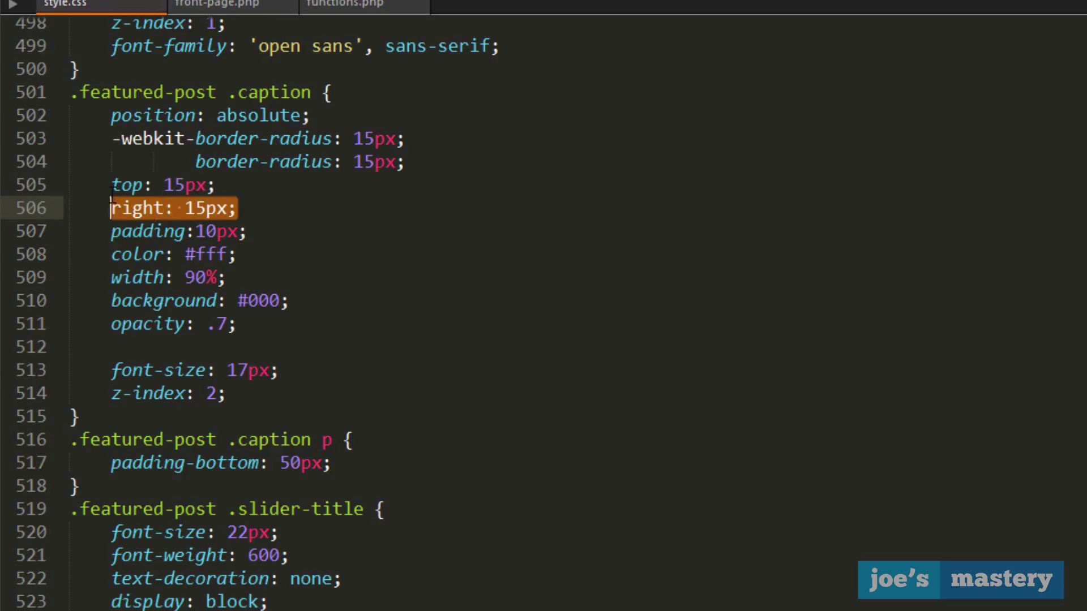
# Step: Replace the caption's right offset with 'left: 15px;' and add 'bottom: 15px'
pyautogui.press('Delete')
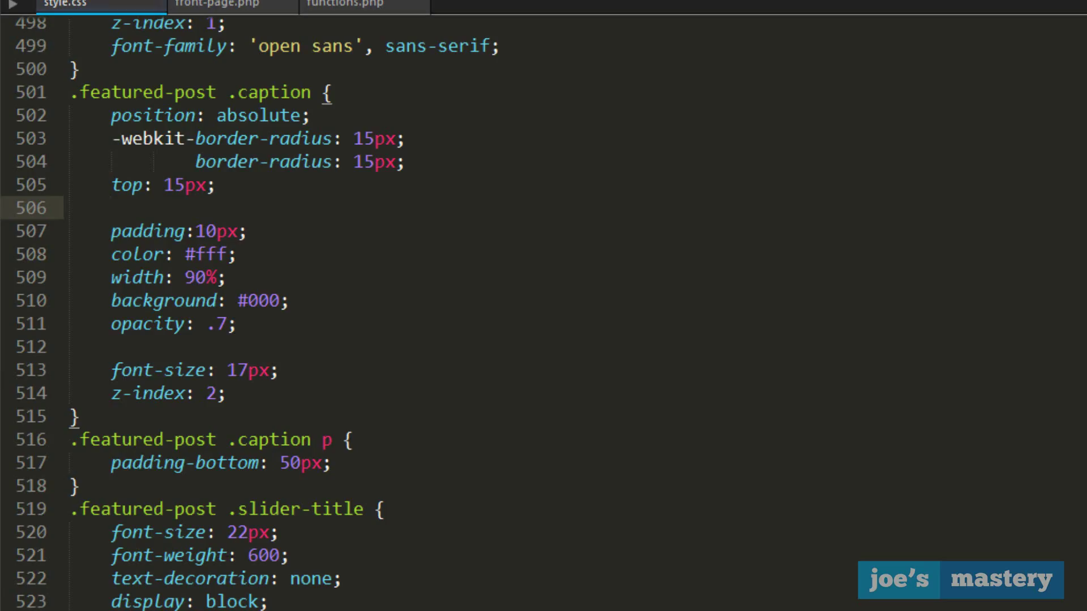
pyautogui.write('left: 15')
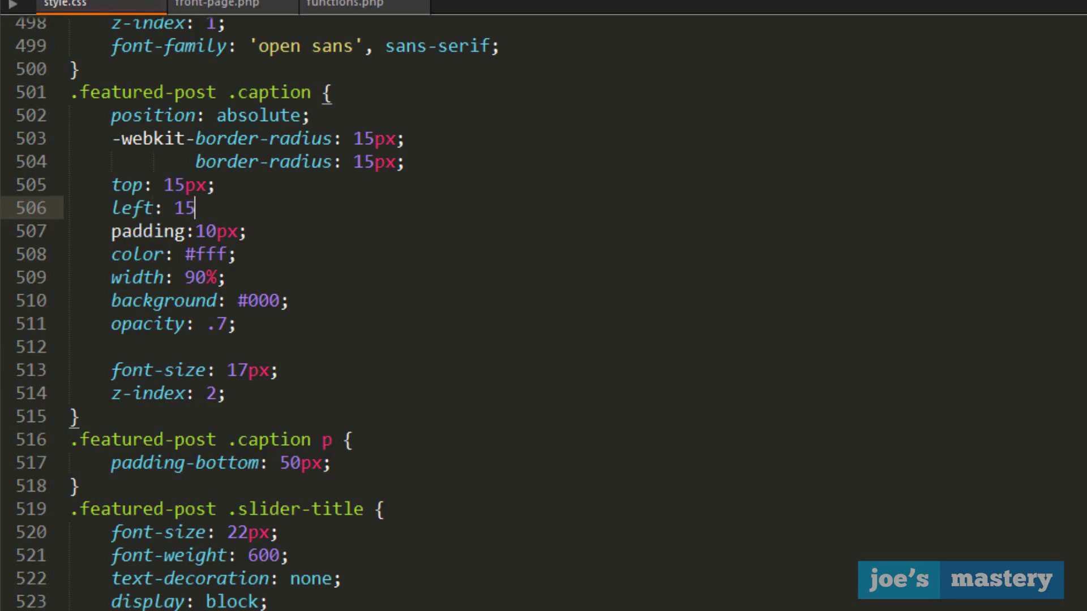
pyautogui.write('px;')
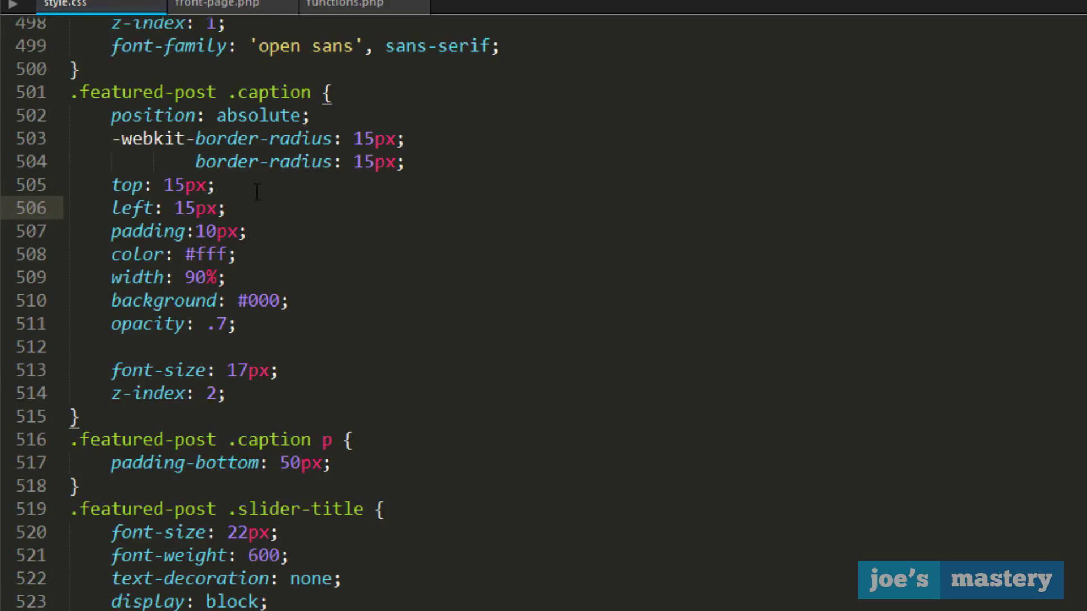
pyautogui.write('bottom:')
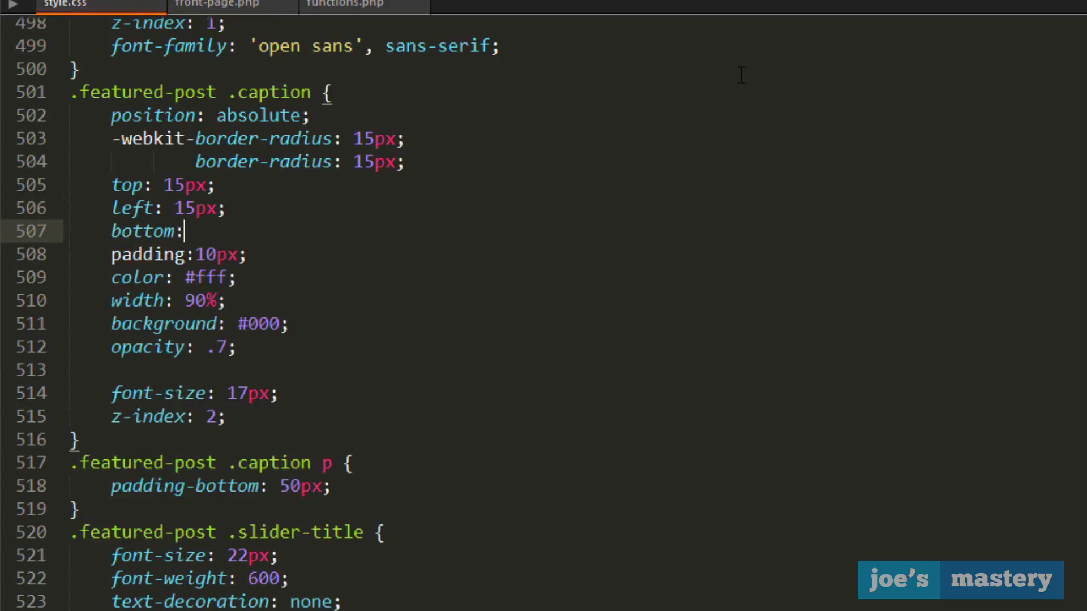
pyautogui.write('15px')
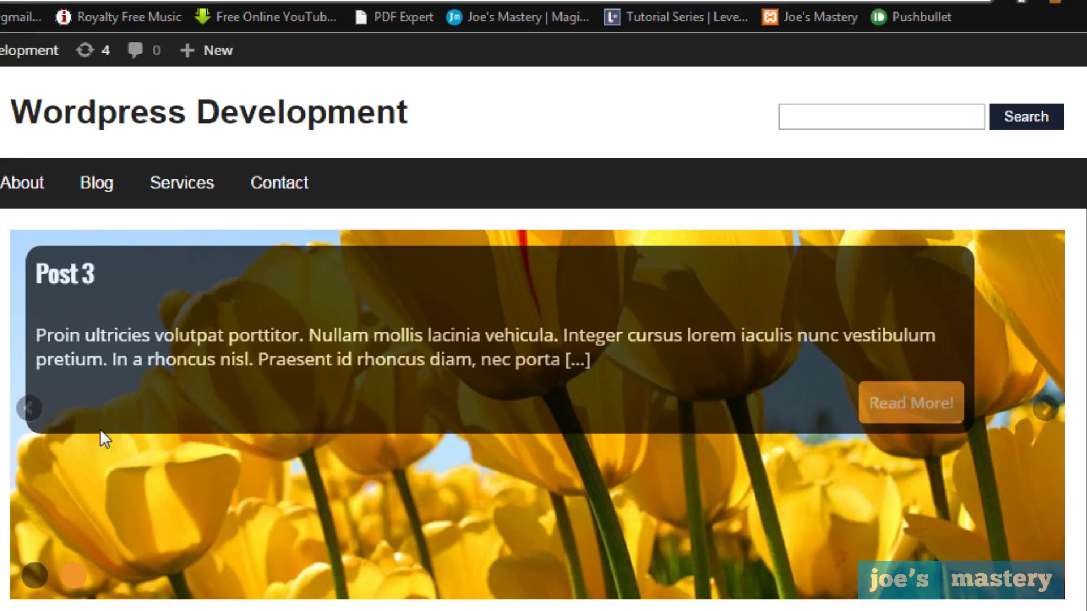
pyautogui.moveTo(272, 576)
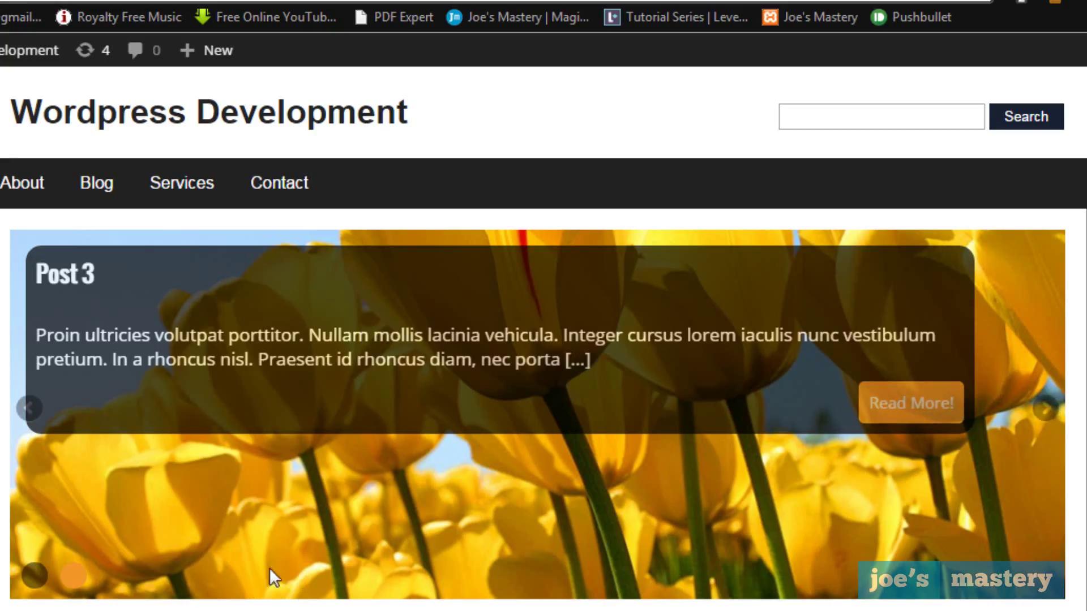
pyautogui.scroll(-3)
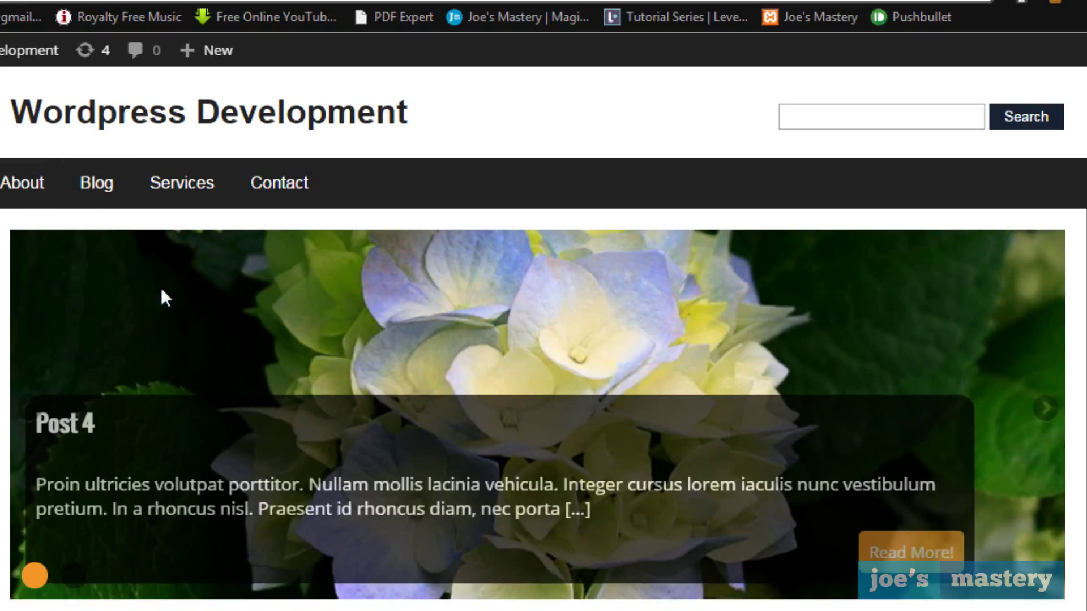
pyautogui.moveTo(223, 282)
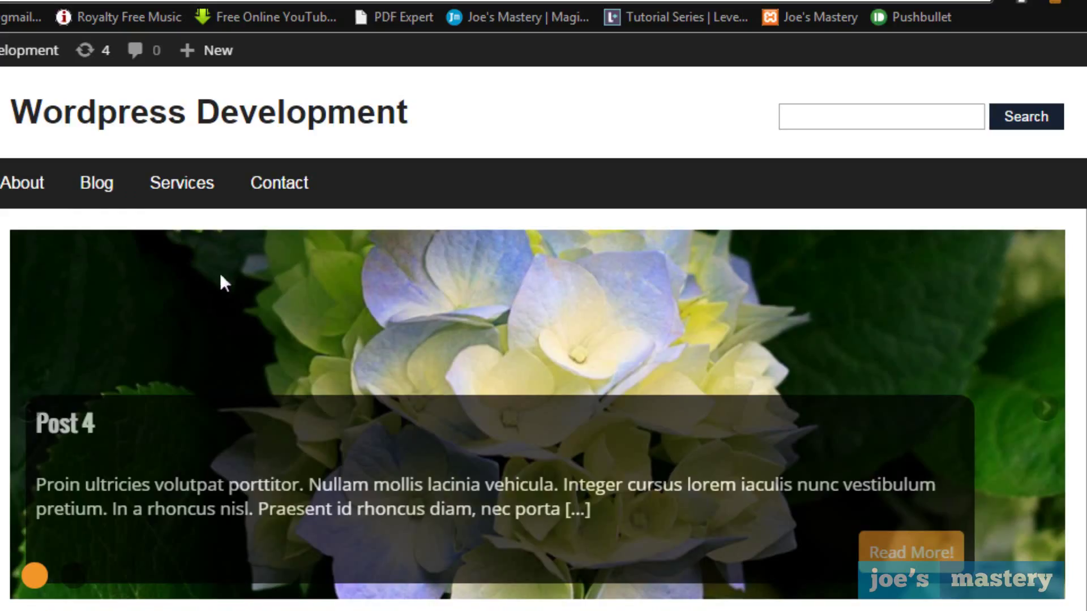
pyautogui.moveTo(124, 407)
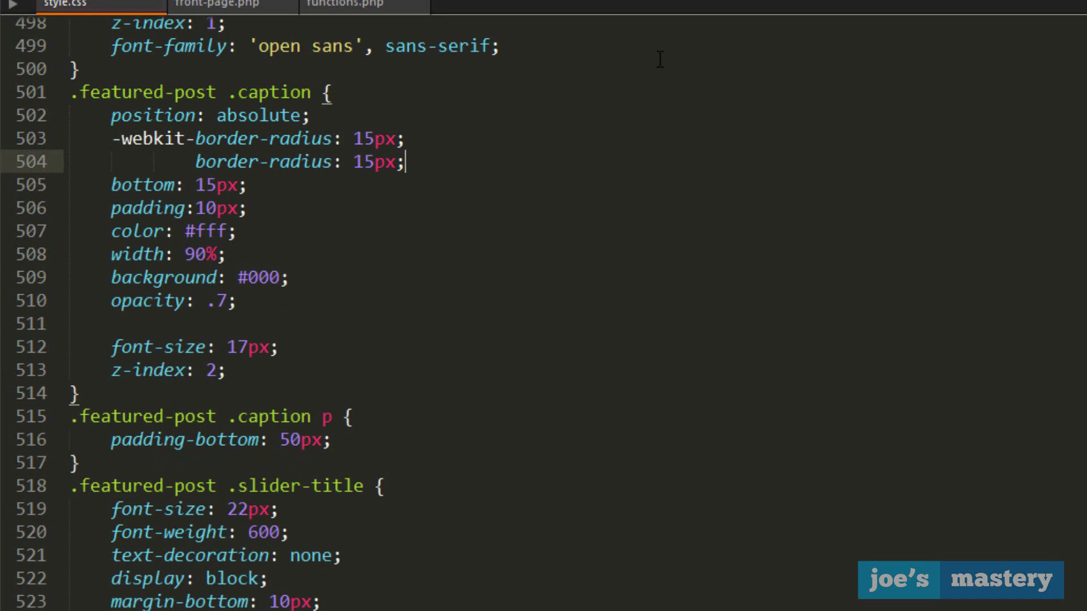
# Step: Add 'right: 15px;' on a new line after border-radius in the caption rule
pyautogui.press('enter')
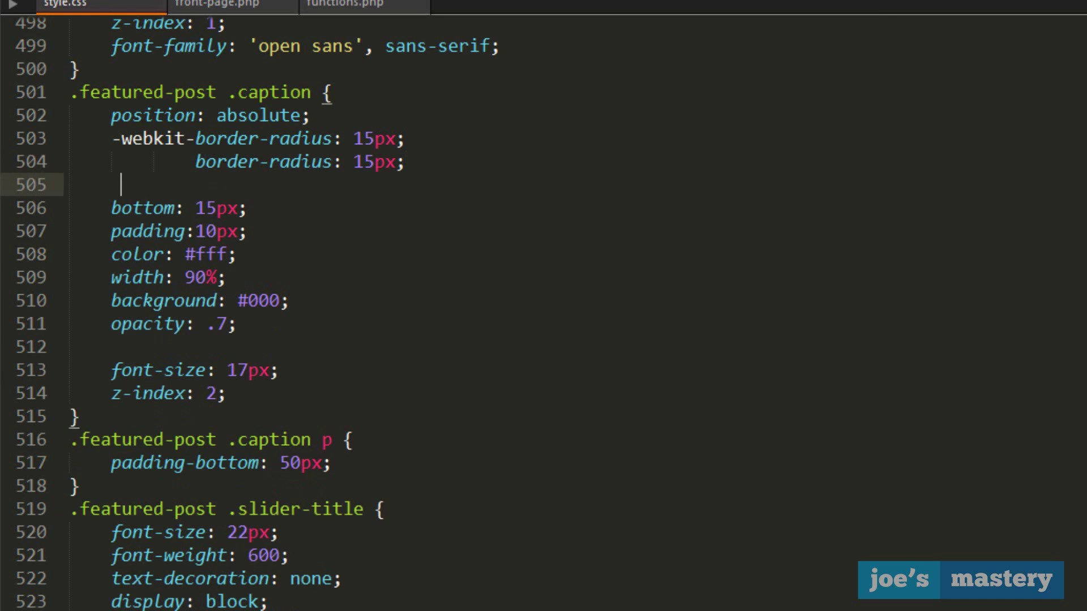
pyautogui.write('right: 15px;')
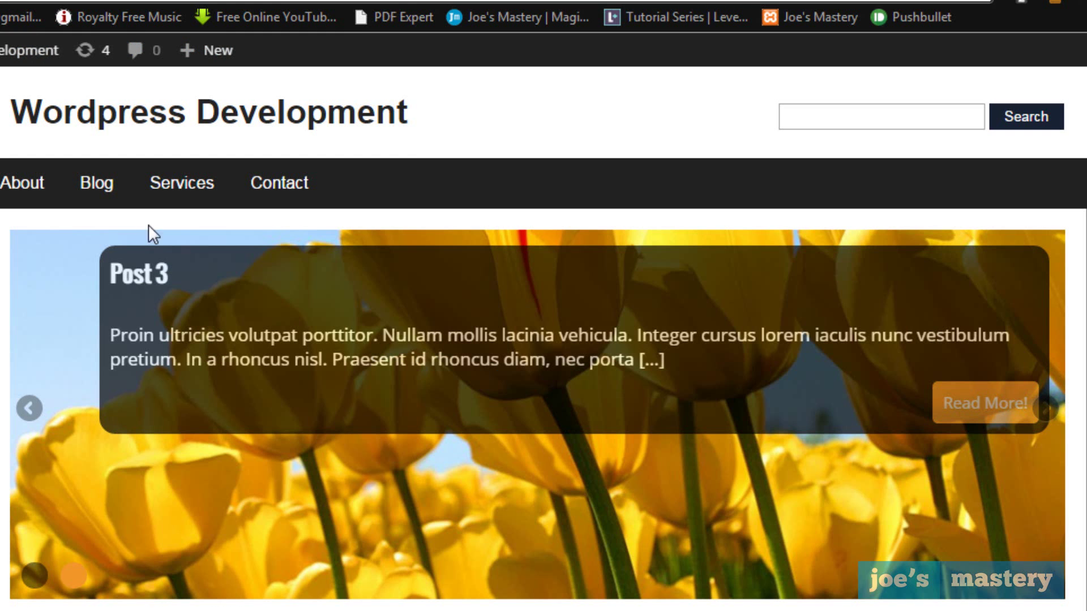
pyautogui.moveTo(850, 394)
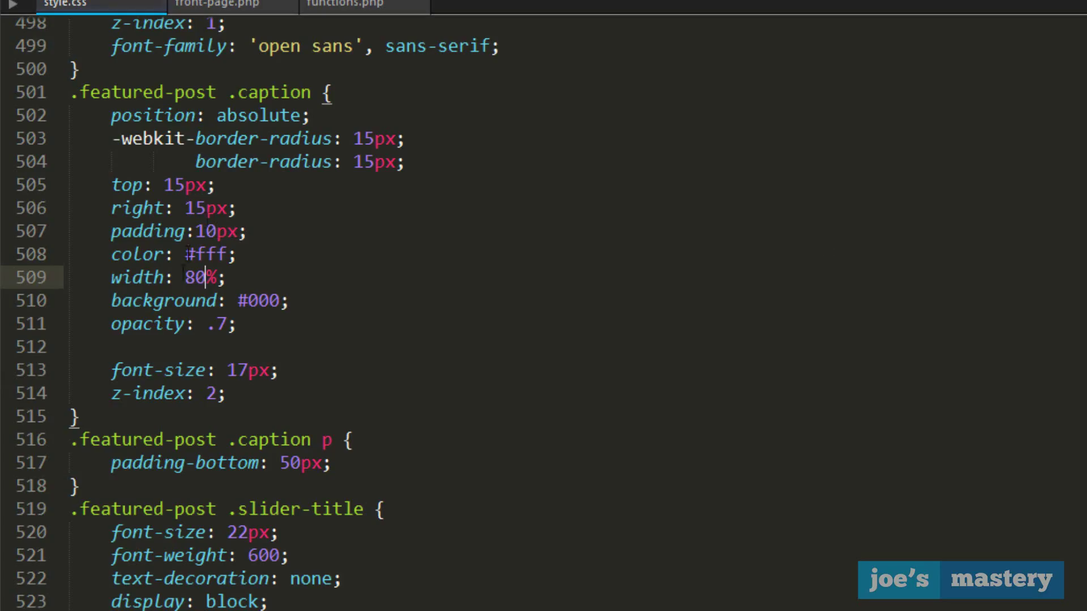
# Step: Set the caption width to 90%, then check the caption and featured-post z-index values
pyautogui.write('90')
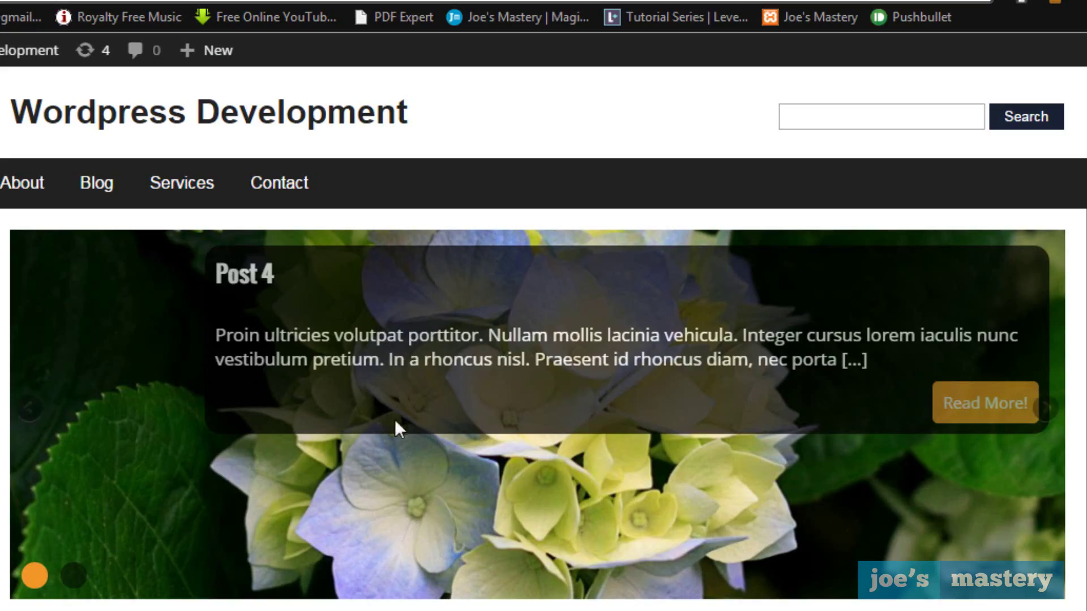
pyautogui.moveTo(931, 414)
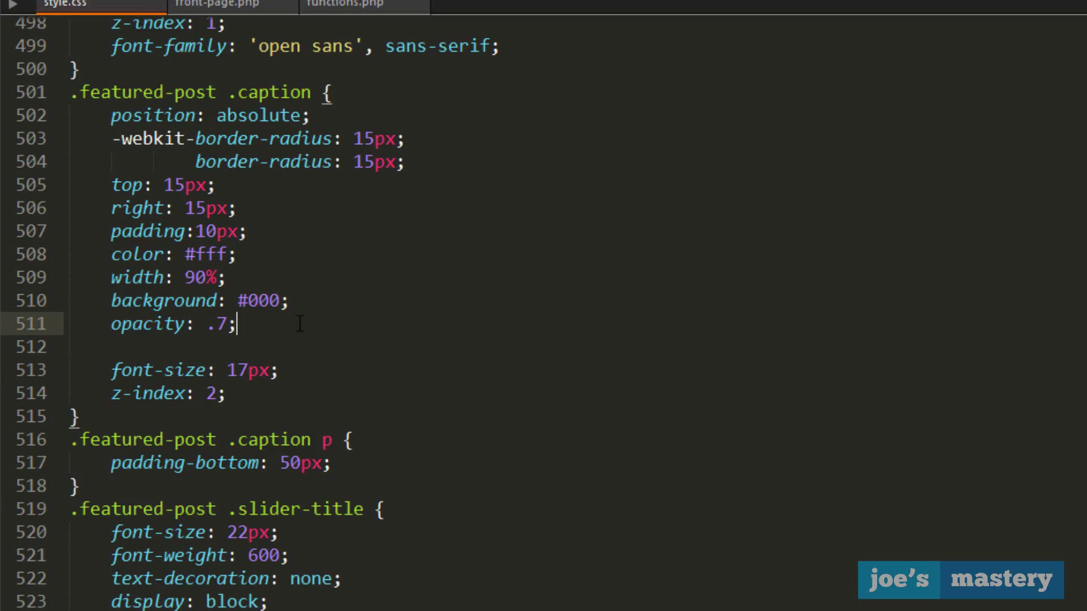
pyautogui.doubleClick(158, 370)
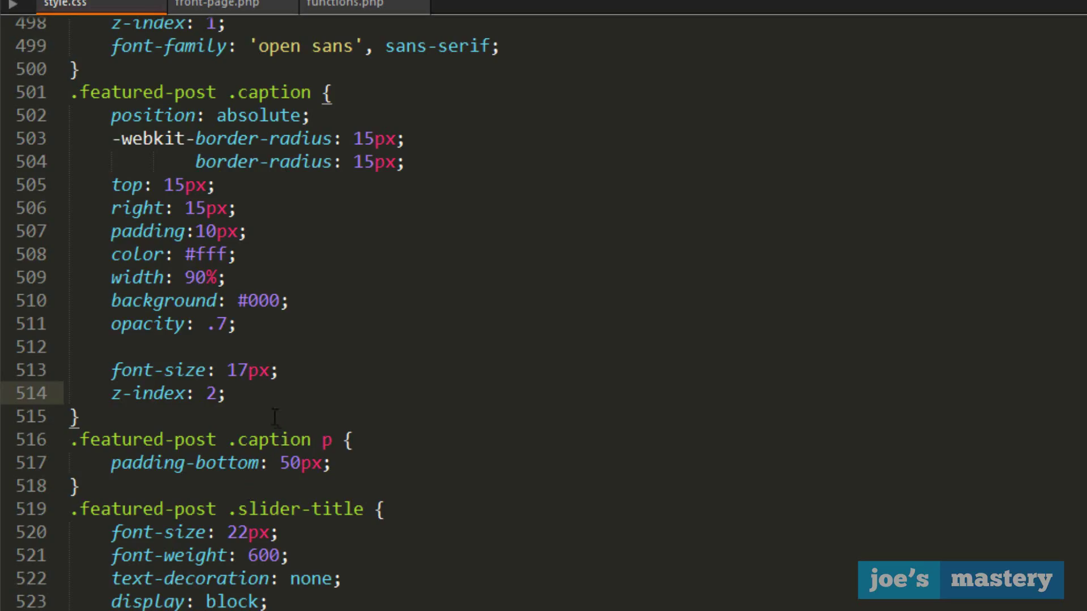
pyautogui.click(229, 393)
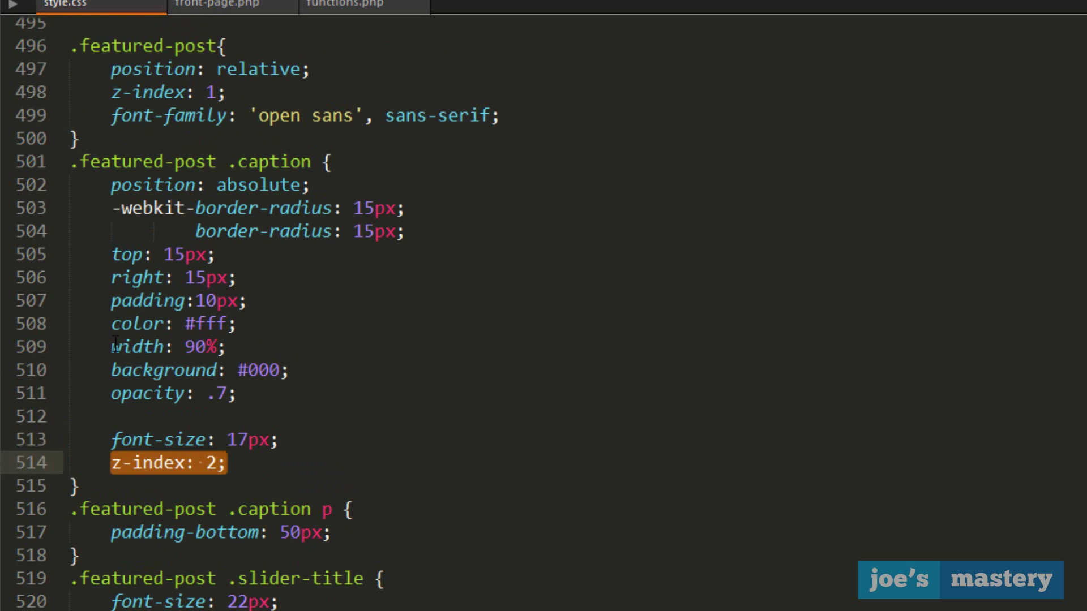
pyautogui.doubleClick(273, 161)
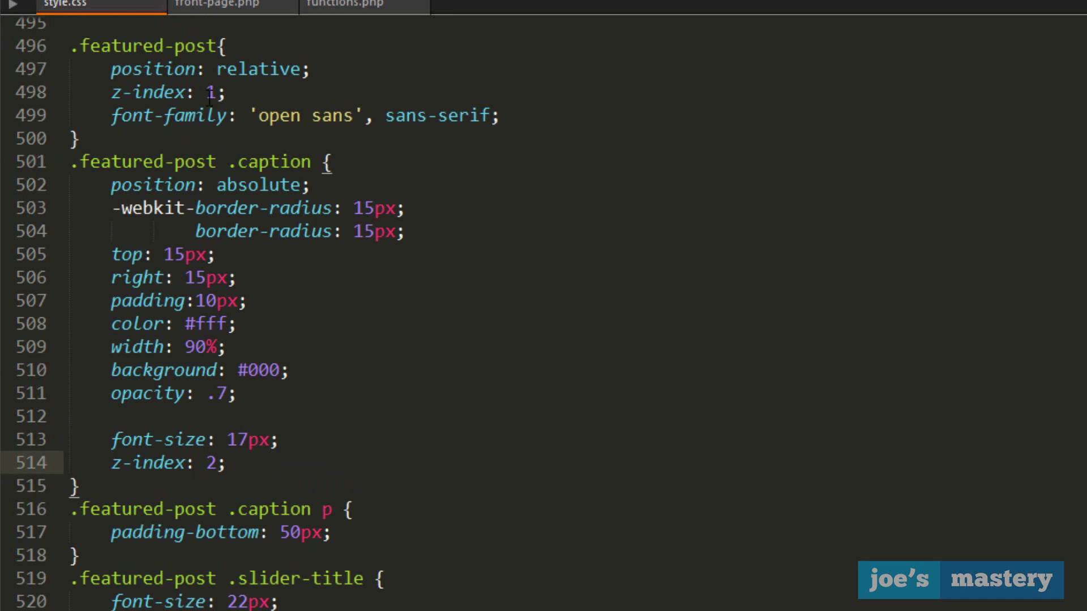
pyautogui.scroll(-3)
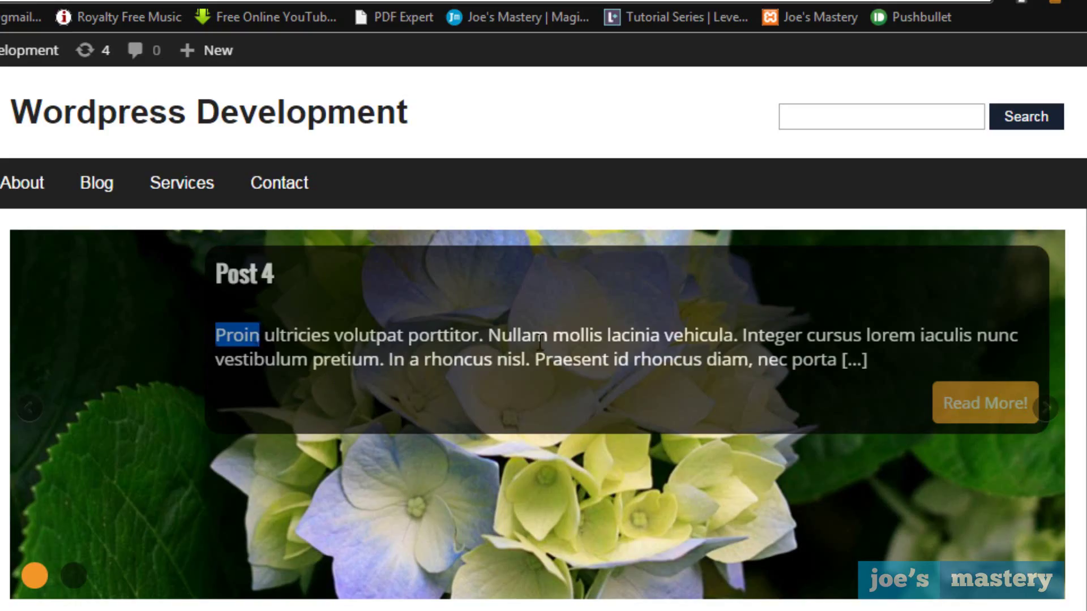
pyautogui.click(30, 408)
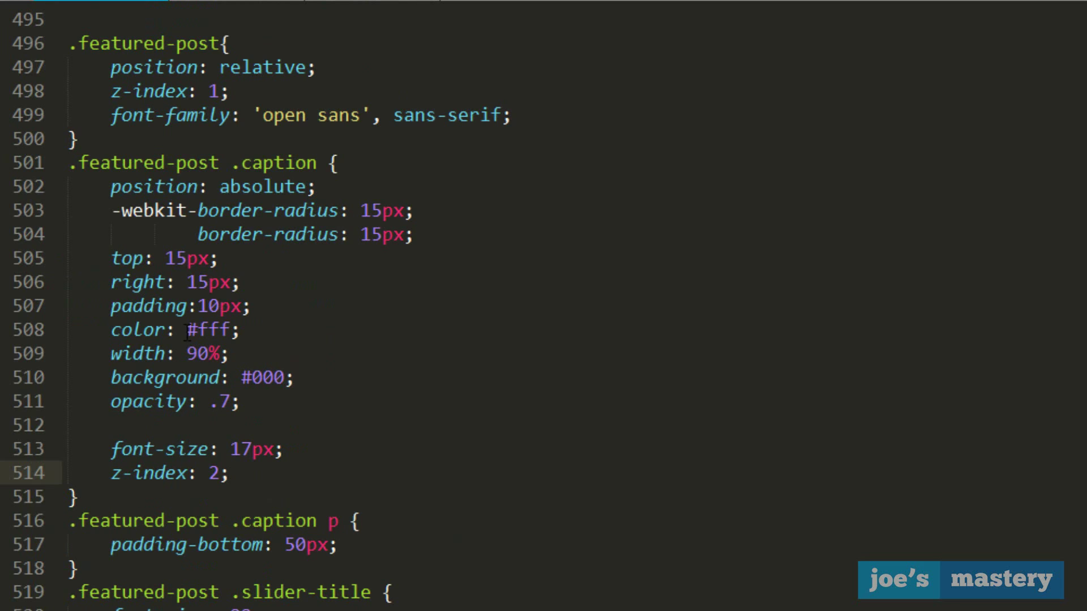
# Step: Review the .featured-post .btn text-decoration, bottom offset and padding declarations
pyautogui.scroll(-3)
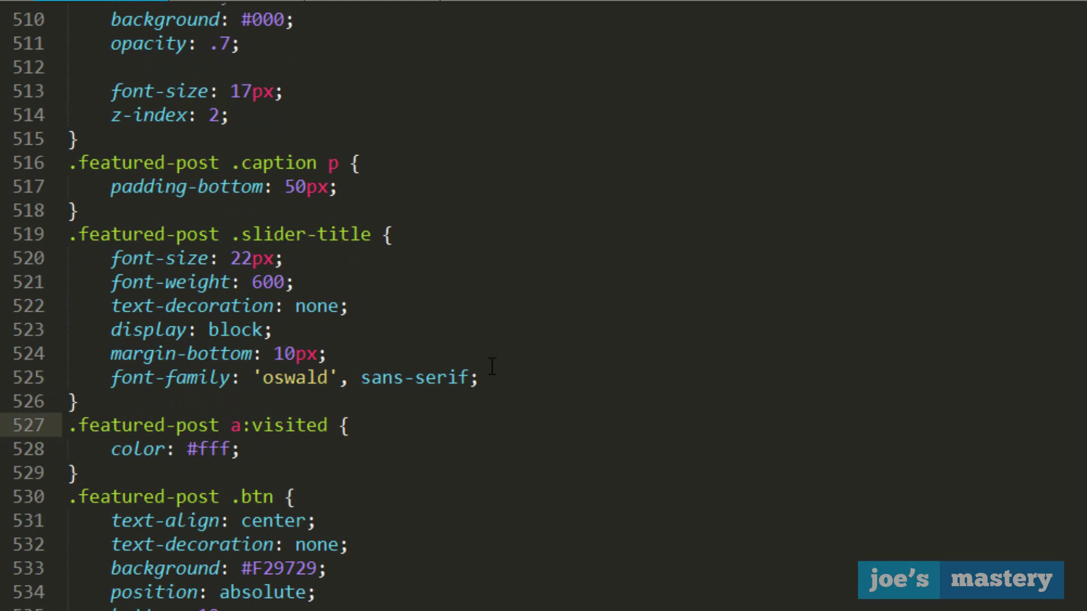
pyautogui.scroll(-3)
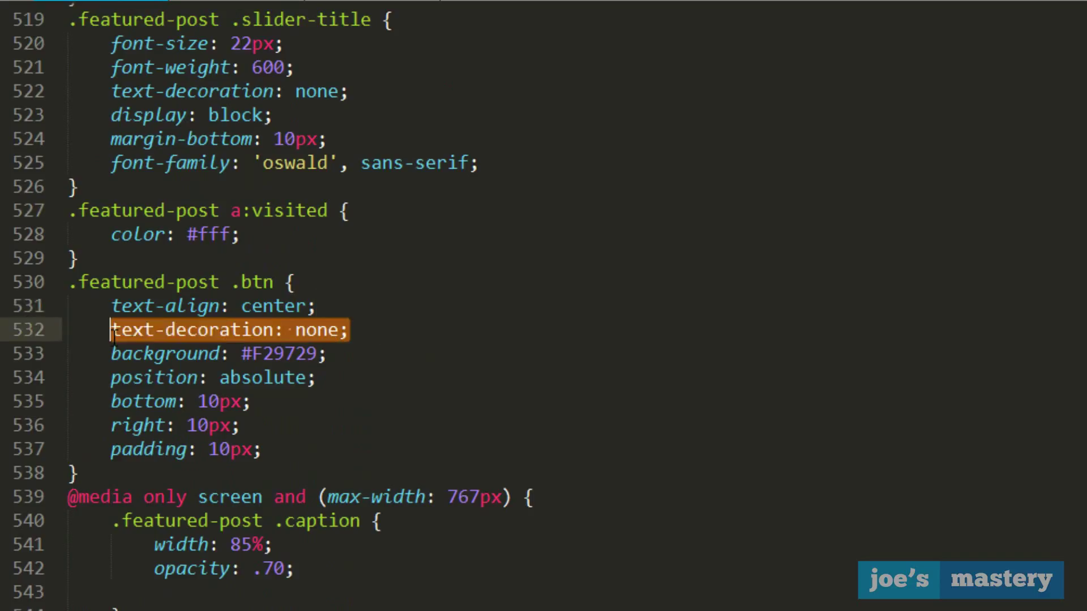
pyautogui.click(326, 353)
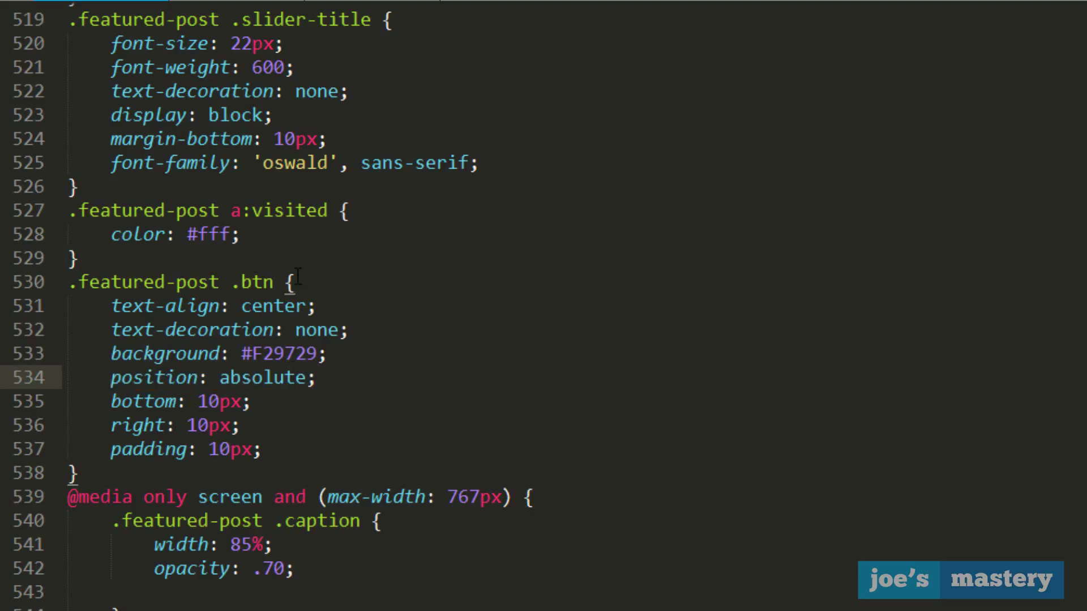
pyautogui.doubleClick(180, 401)
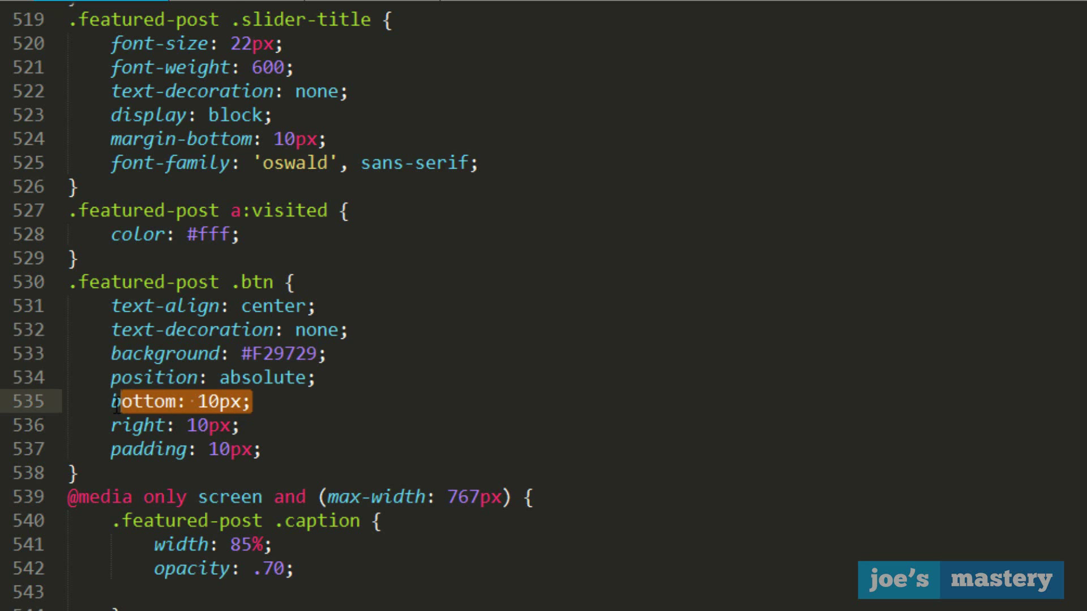
pyautogui.scroll(-3)
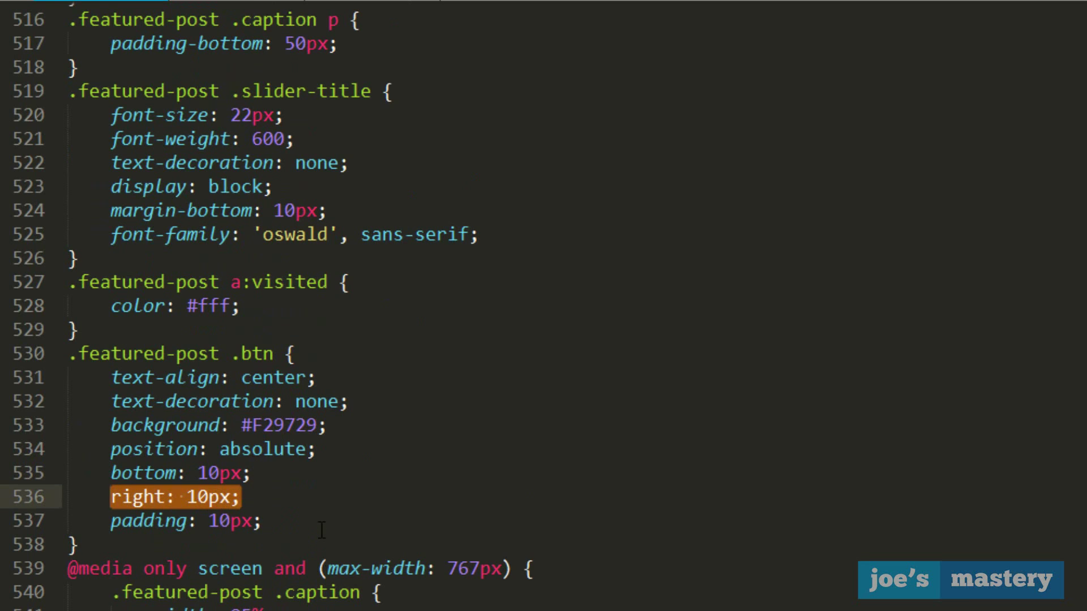
pyautogui.click(393, 460)
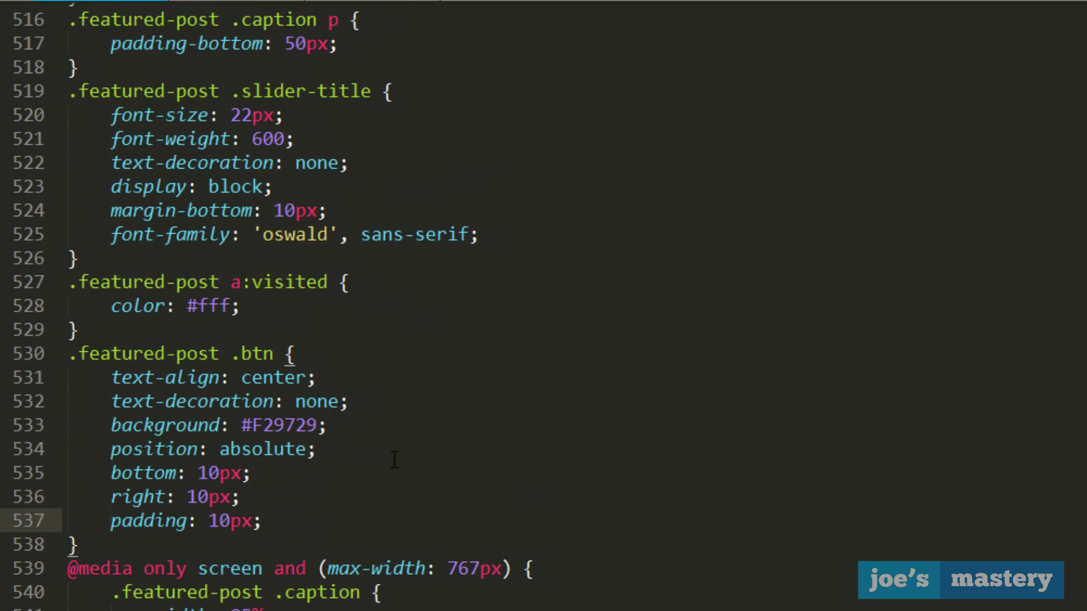
pyautogui.scroll(-3)
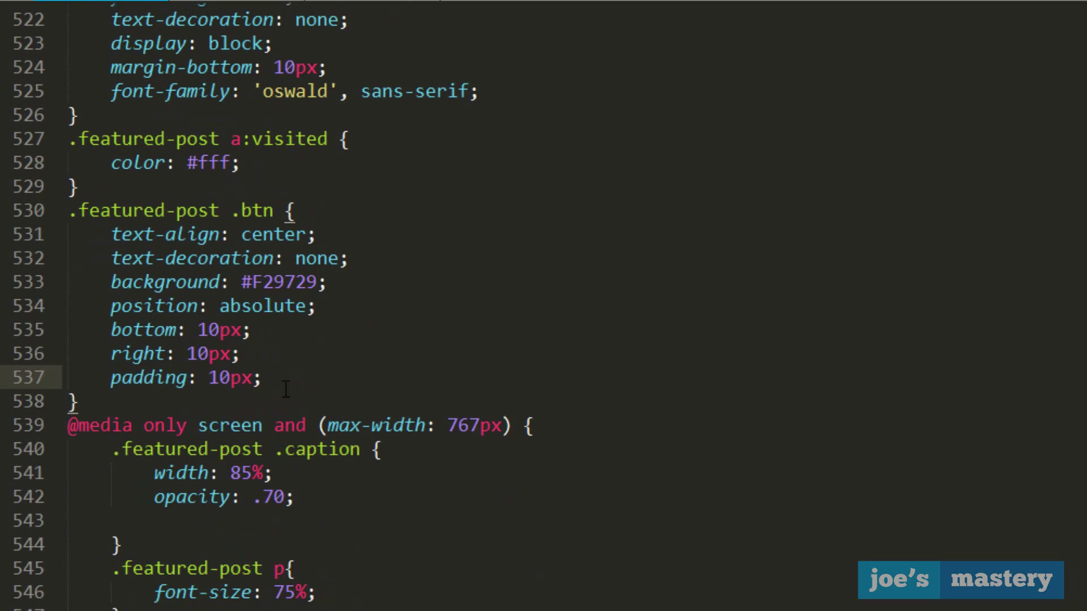
pyautogui.scroll(-3)
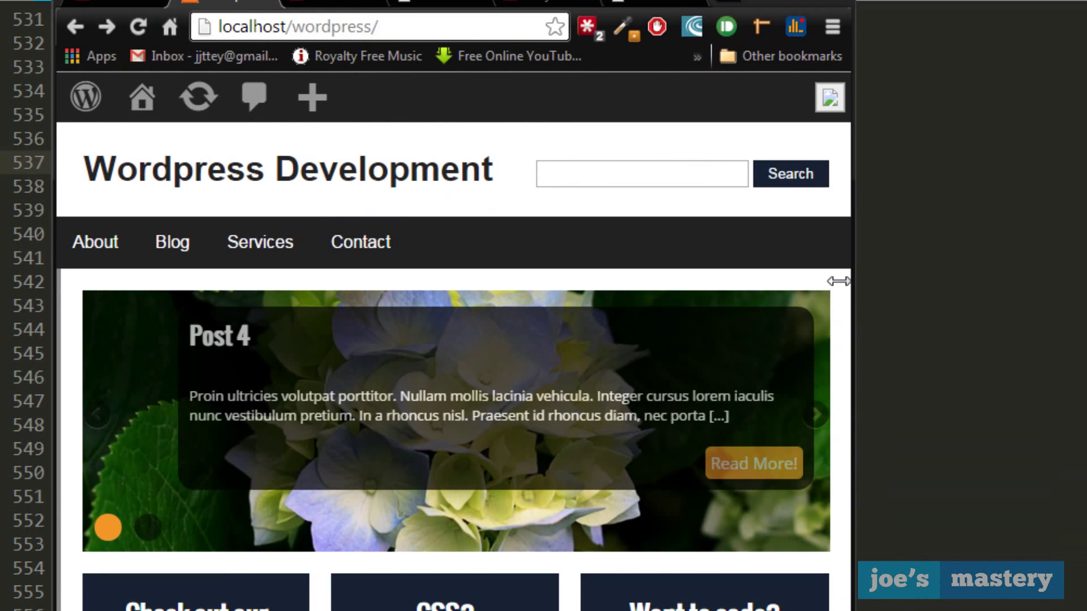
# Step: Narrow the Chrome window to test the responsive slider, then inspect the 767px media query
pyautogui.moveTo(849, 281); pyautogui.dragTo(769, 287)
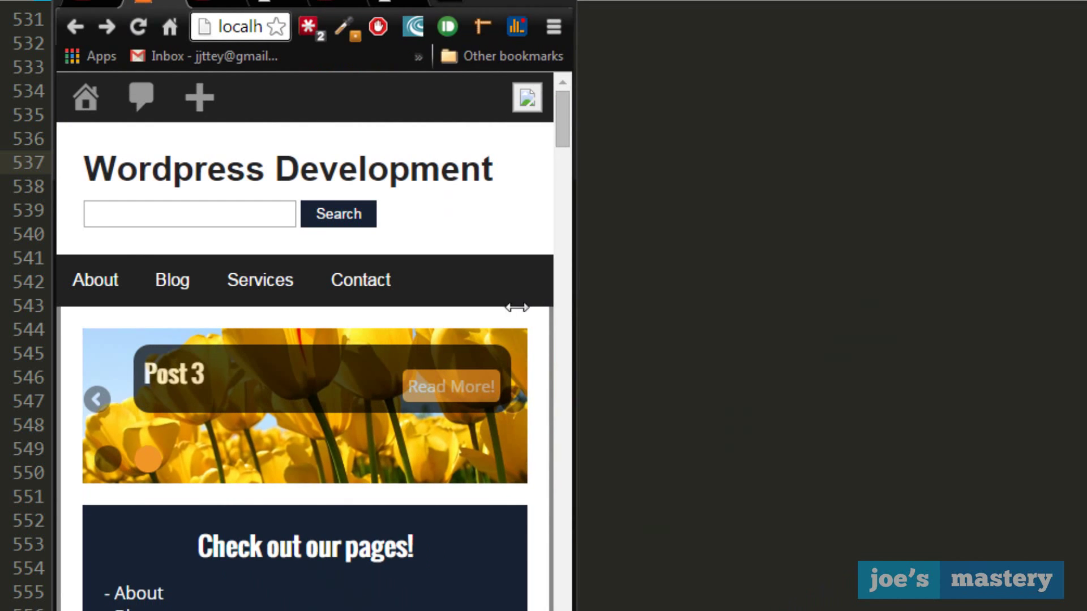
pyautogui.scroll(-3)
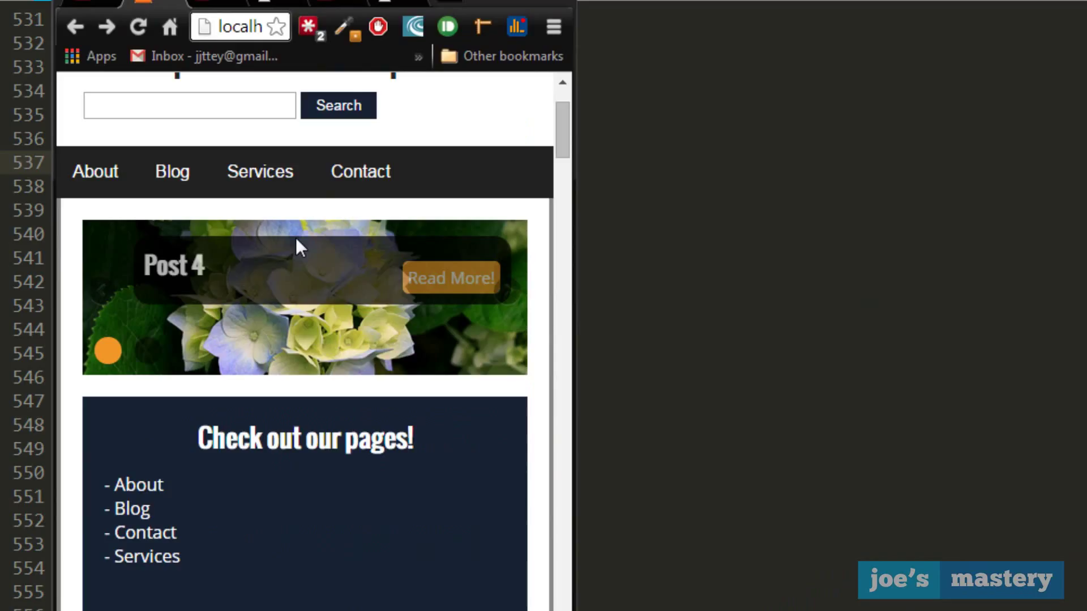
pyautogui.moveTo(401, 270)
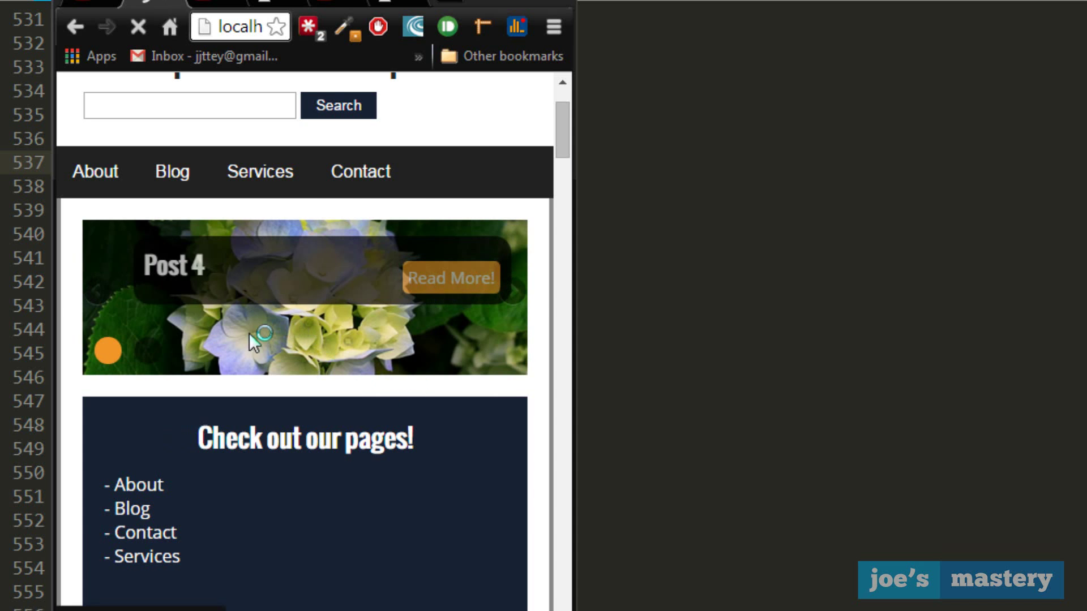
pyautogui.click(450, 276)
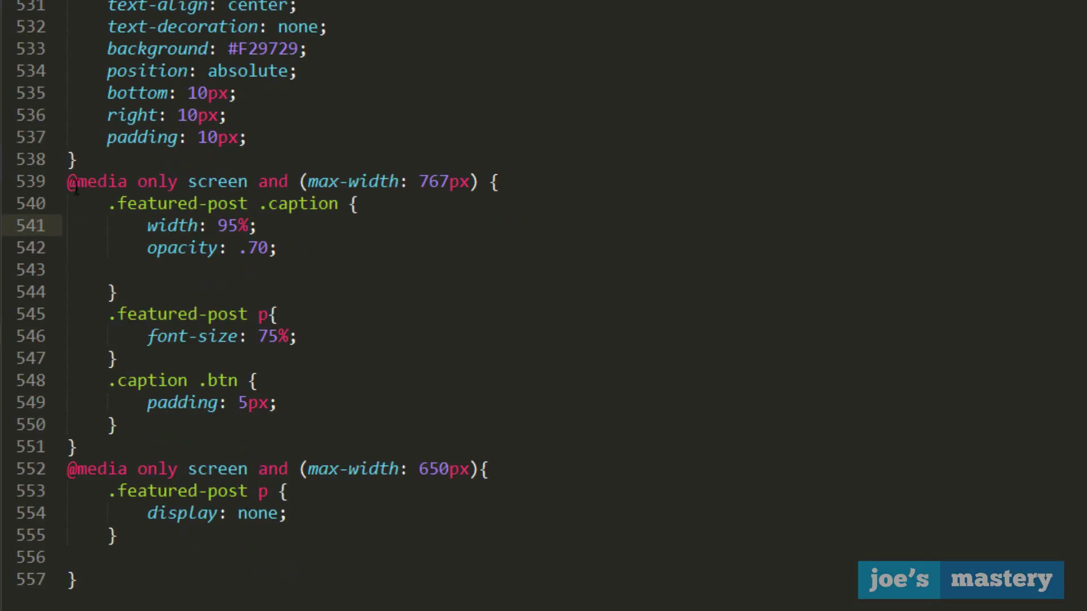
pyautogui.doubleClick(170, 225)
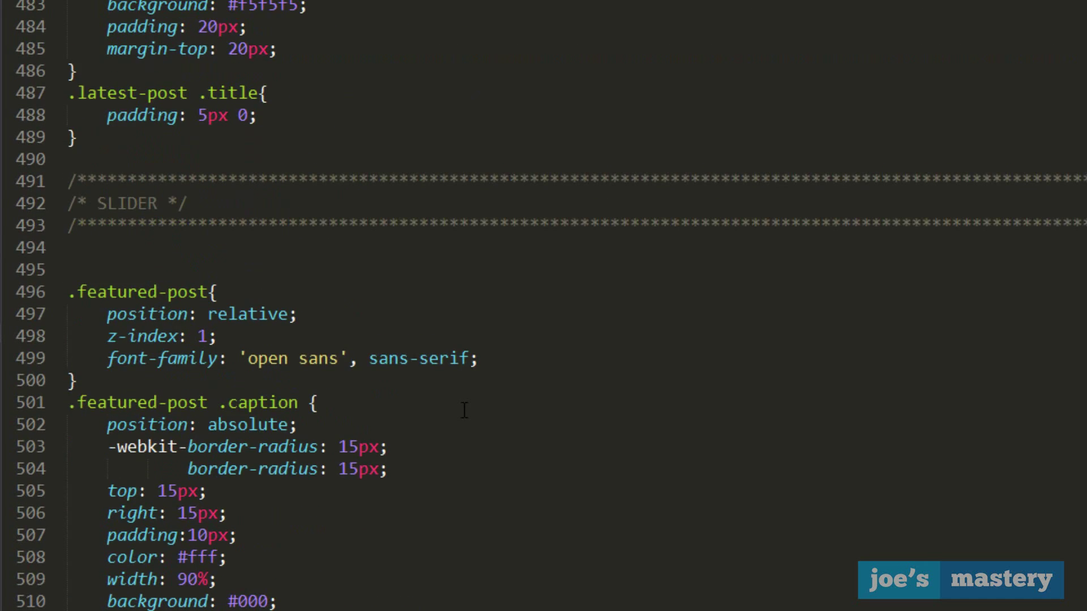
pyautogui.scroll(-3)
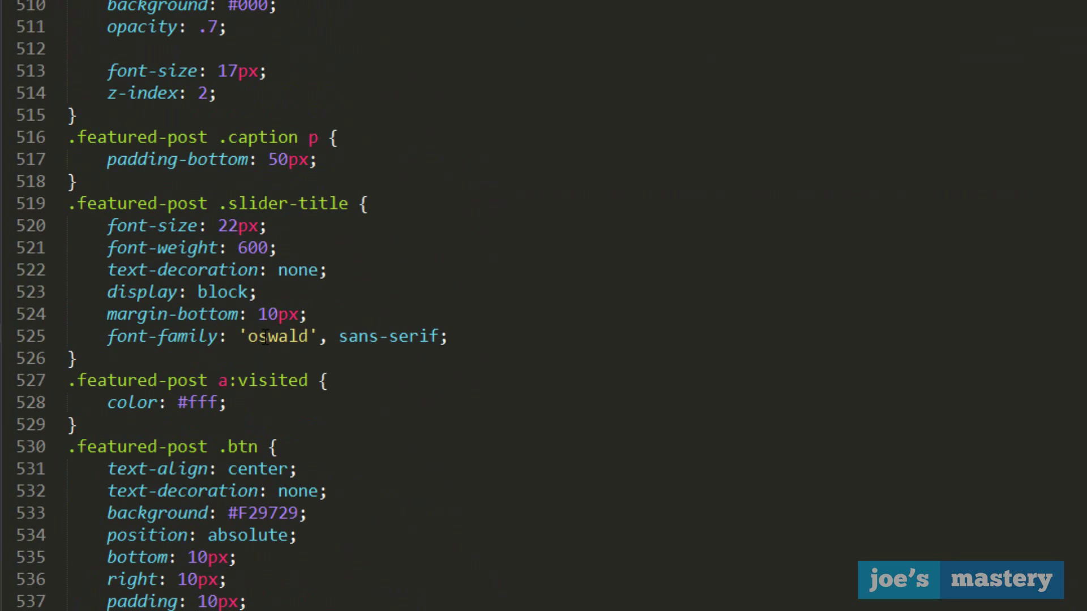
pyautogui.scroll(-3)
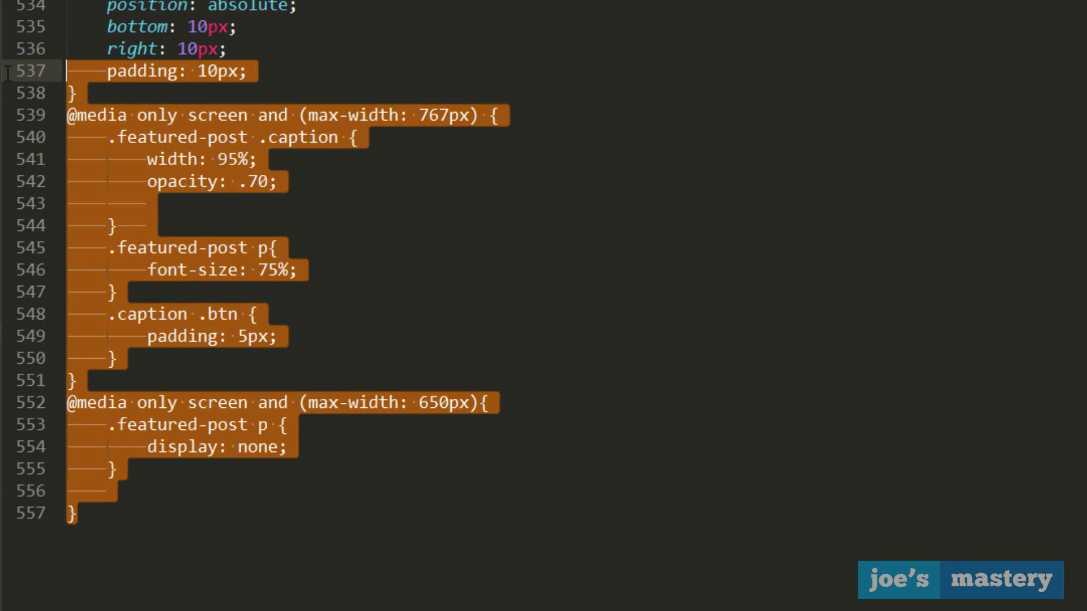
pyautogui.scroll(-3)
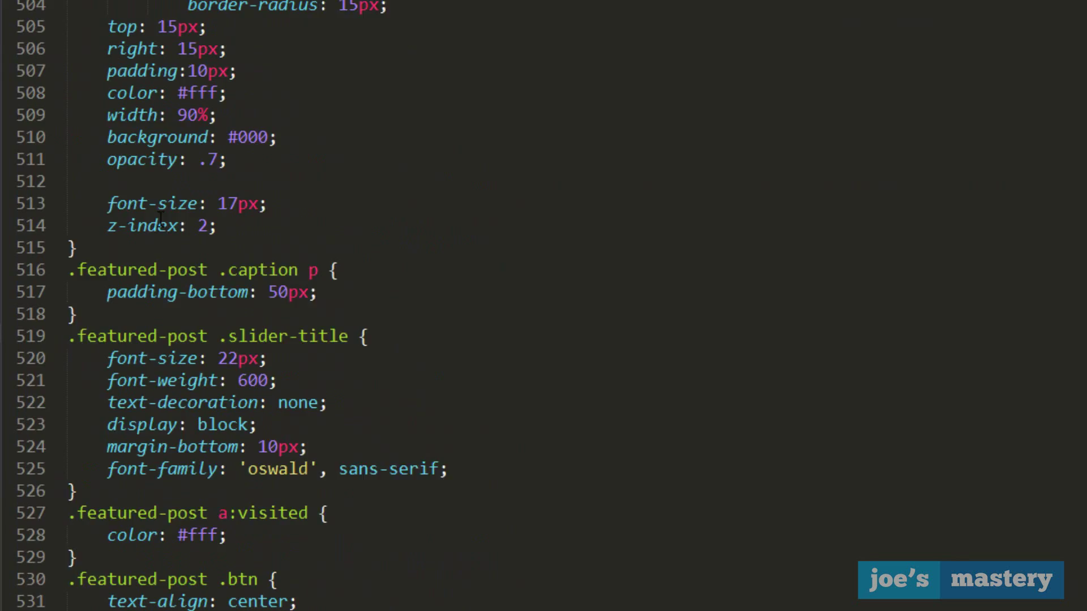
pyautogui.scroll(-3)
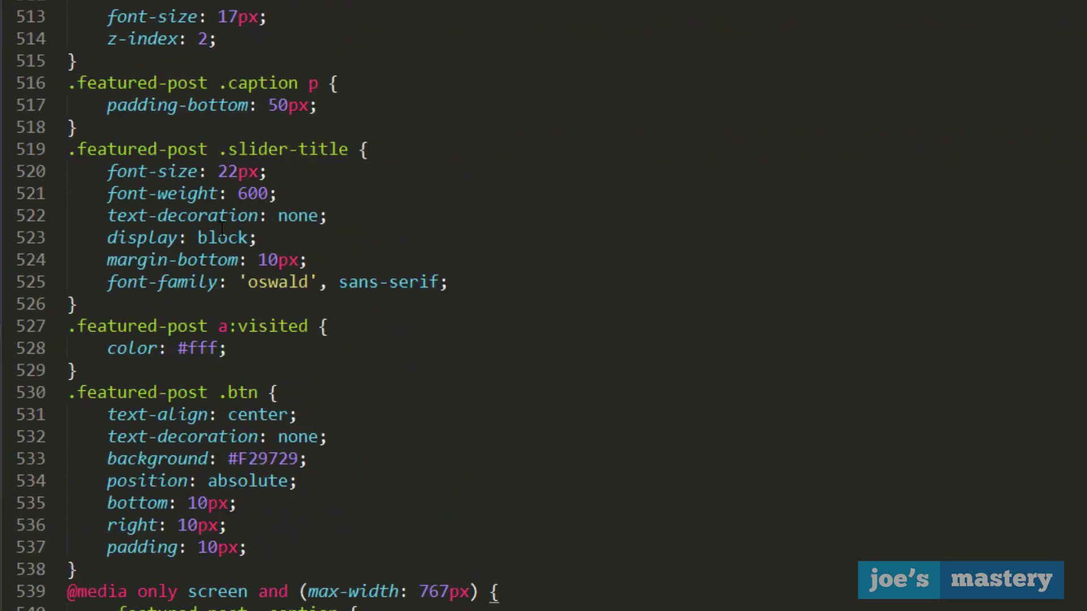